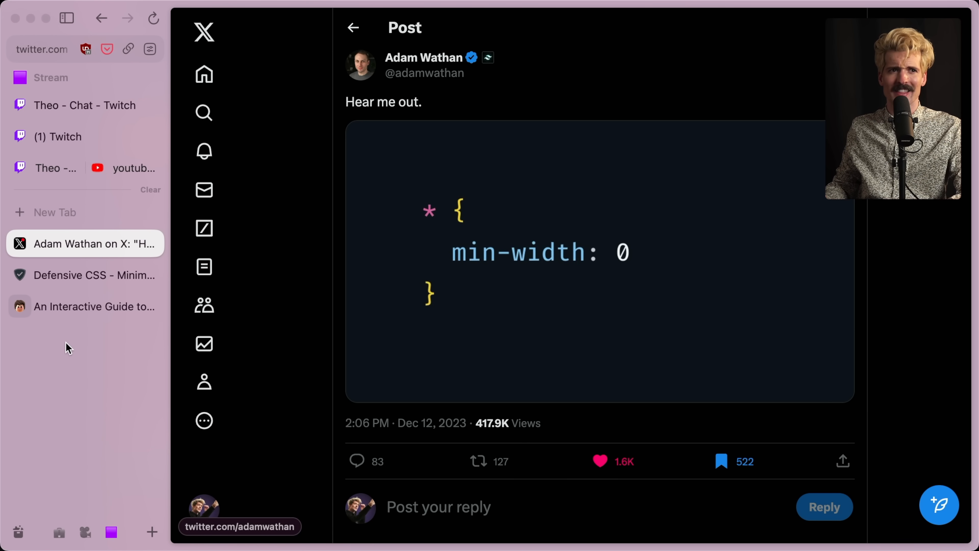
# - Bring up the Defensive CSS flexbox minimum size tip full-width and scroll to its min-width: 0 fix
pyautogui.click(85, 275)
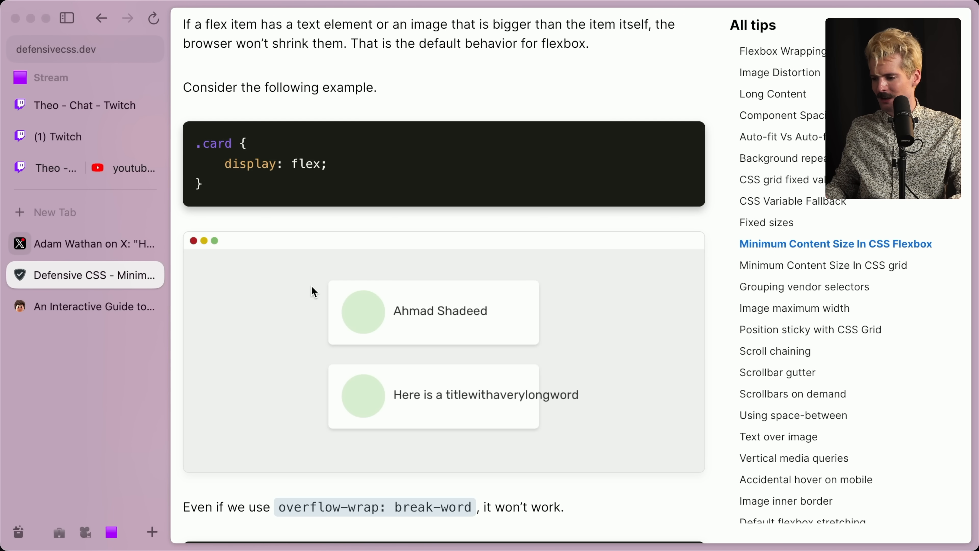
pyautogui.click(67, 17)
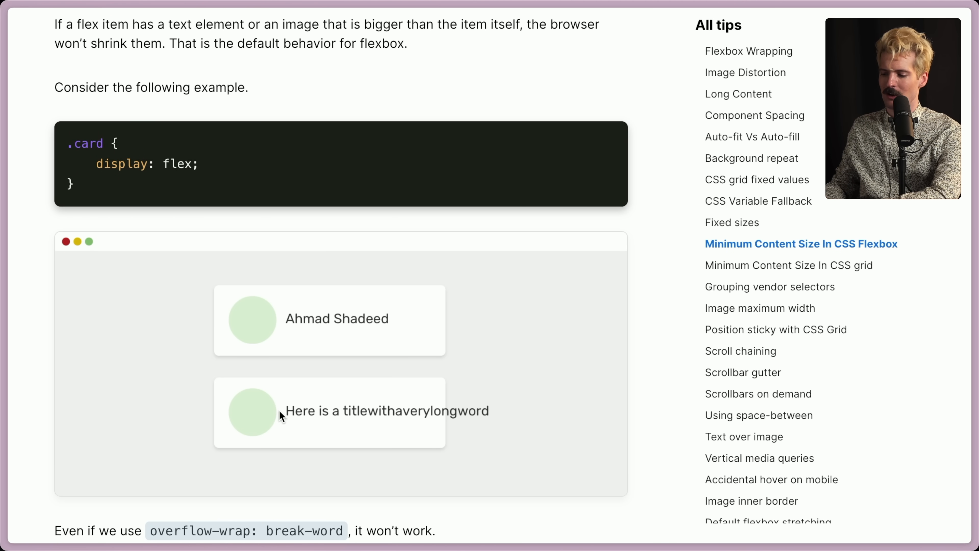
pyautogui.scroll(-3)
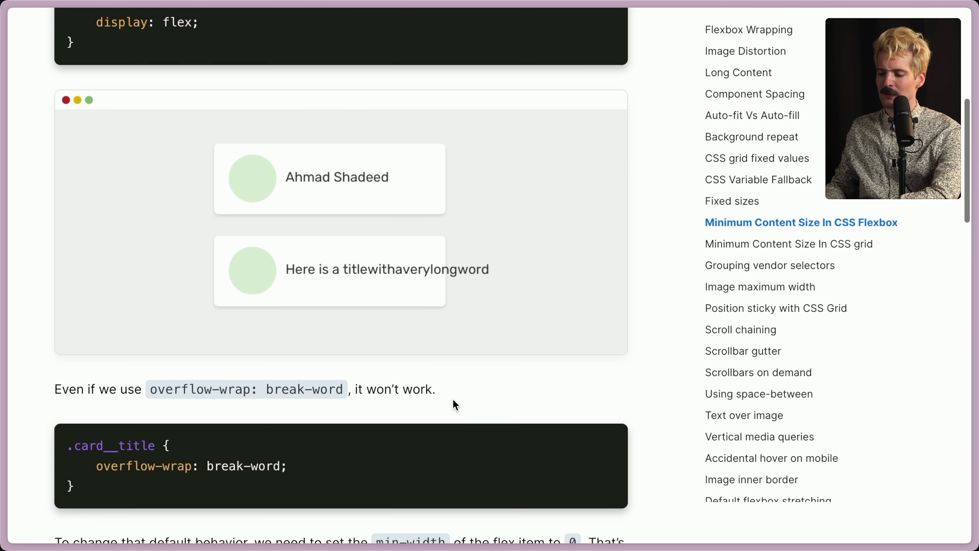
pyautogui.scroll(-3)
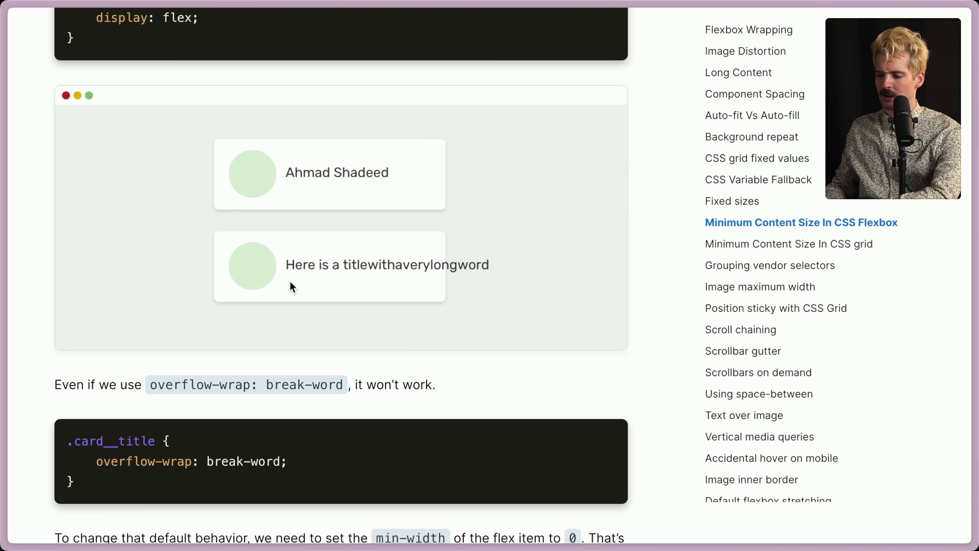
pyautogui.scroll(-3)
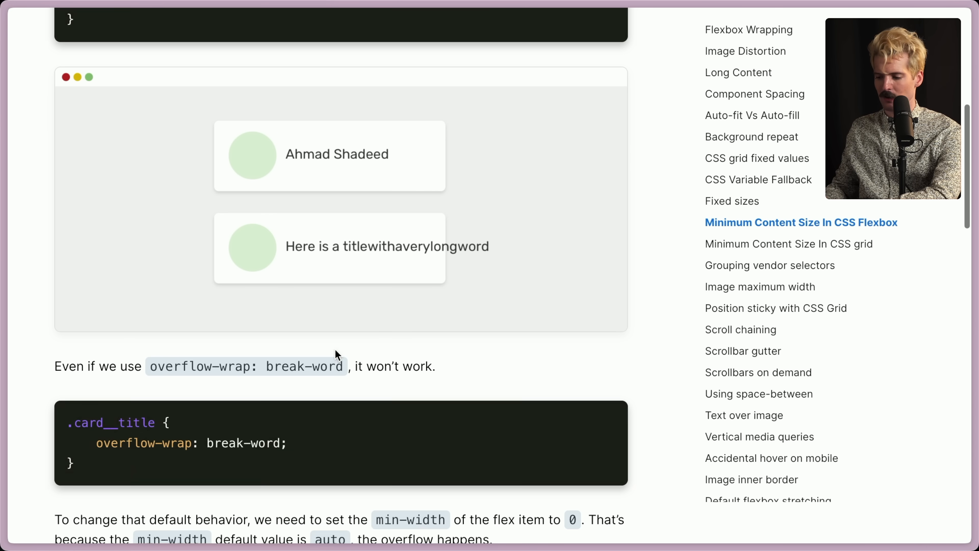
pyautogui.scroll(-3)
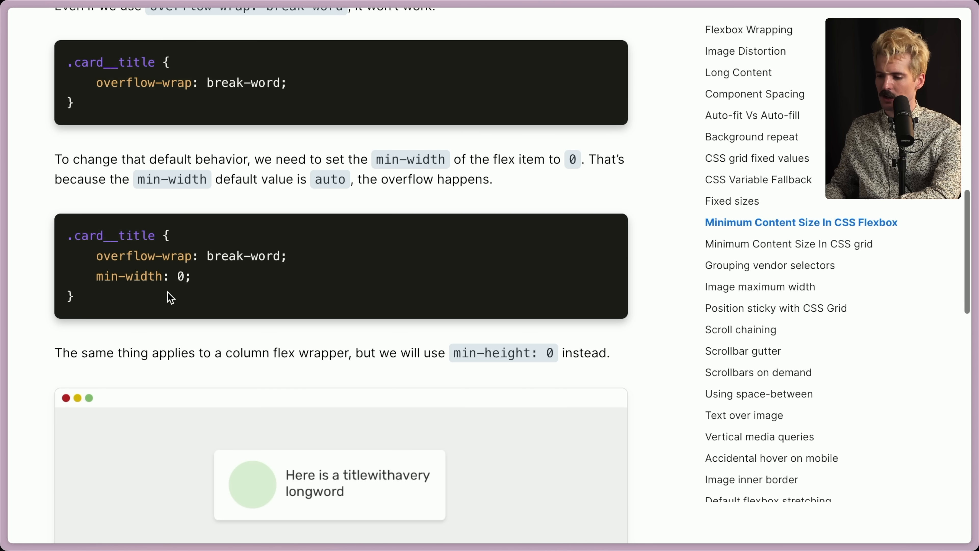
pyautogui.moveTo(209, 285)
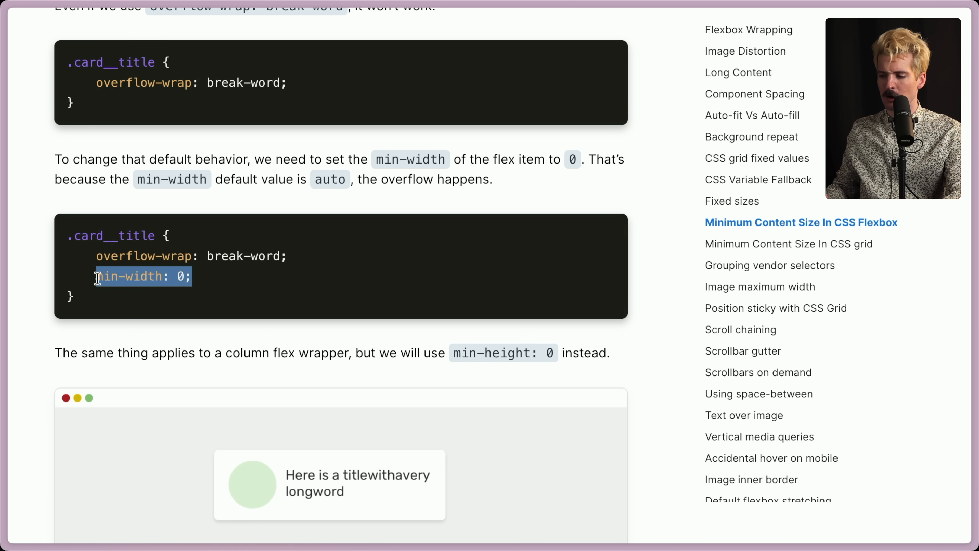
# - Scroll to the Examples and use cases section with the Long card title resizable demo
pyautogui.scroll(-3)
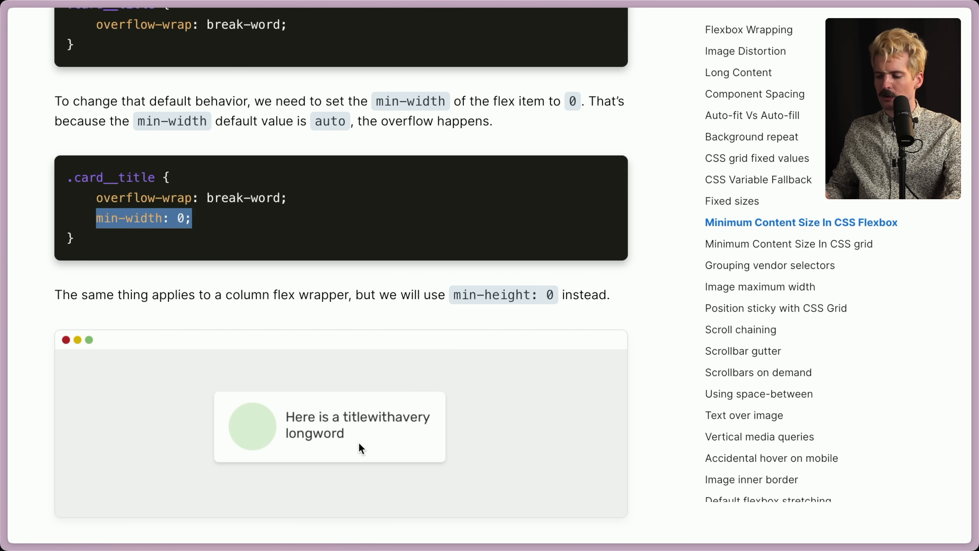
pyautogui.moveTo(201, 325)
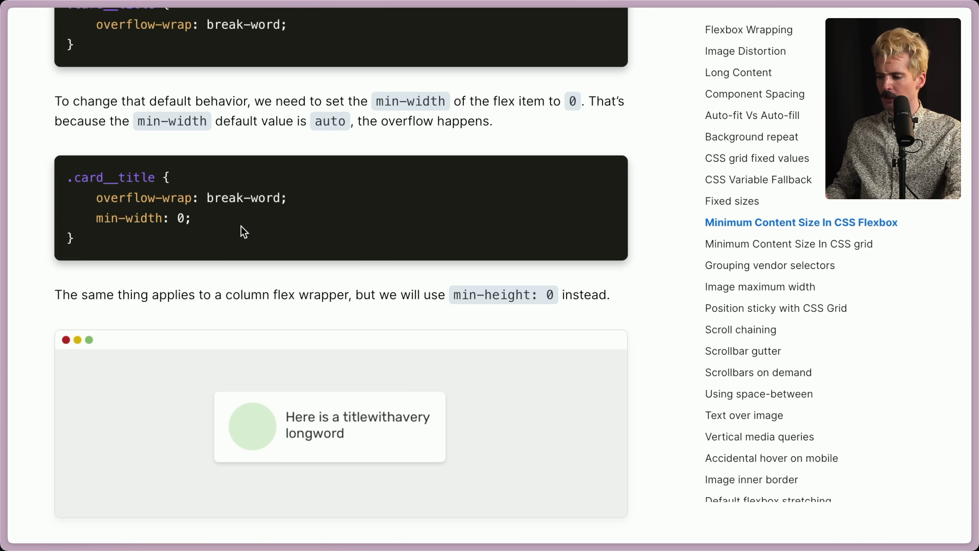
pyautogui.moveTo(317, 314)
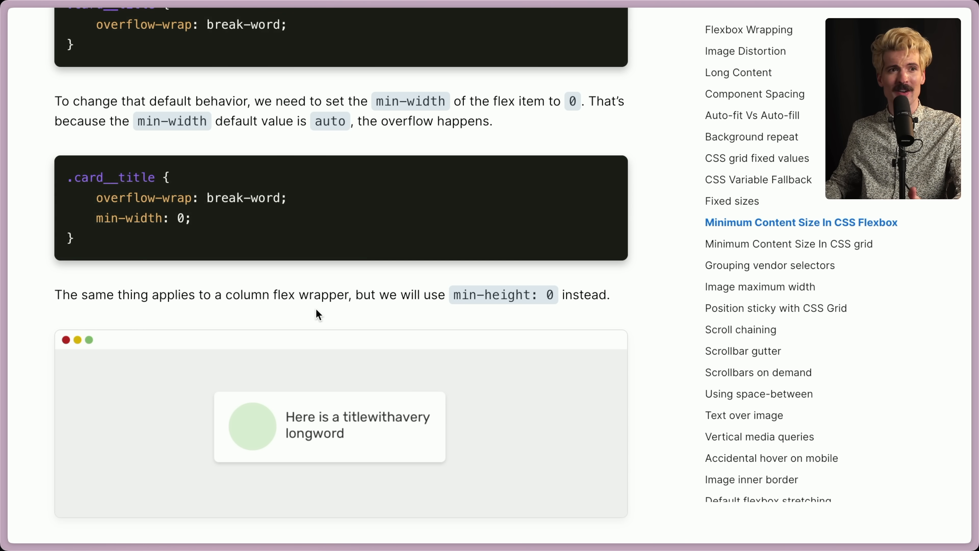
pyautogui.doubleClick(139, 219)
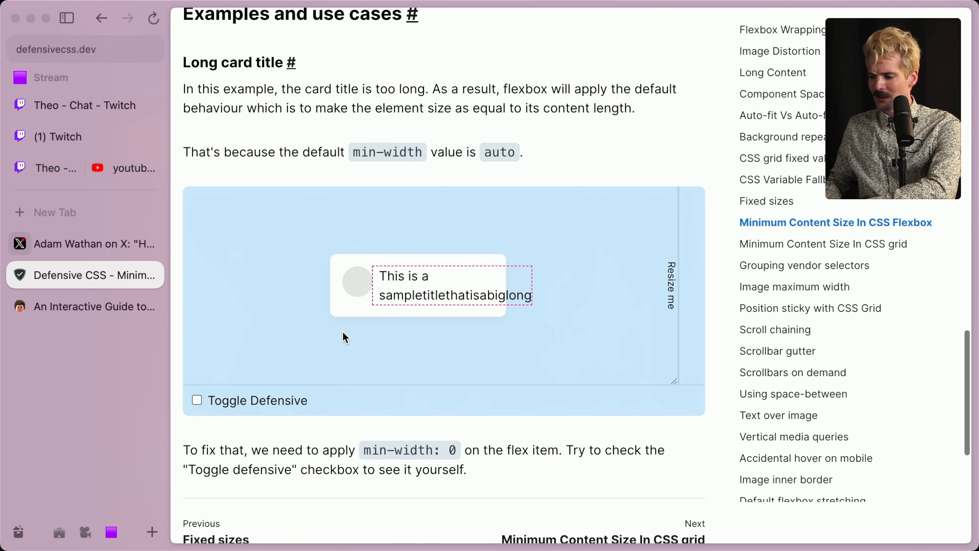
# - Visit the Interactive Guide to Flexbox tab, then return to the thread and scroll to the min-width auto reply
pyautogui.scroll(-3)
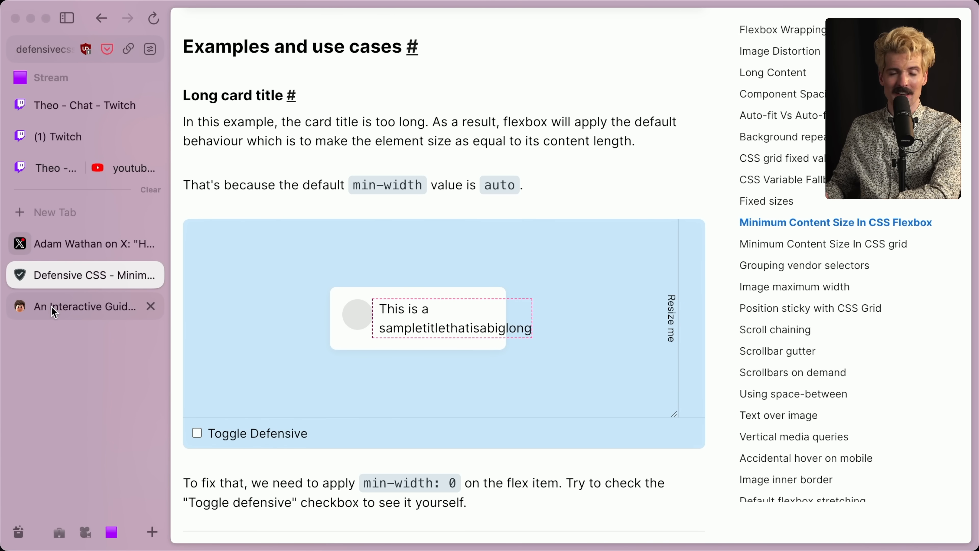
pyautogui.click(86, 306)
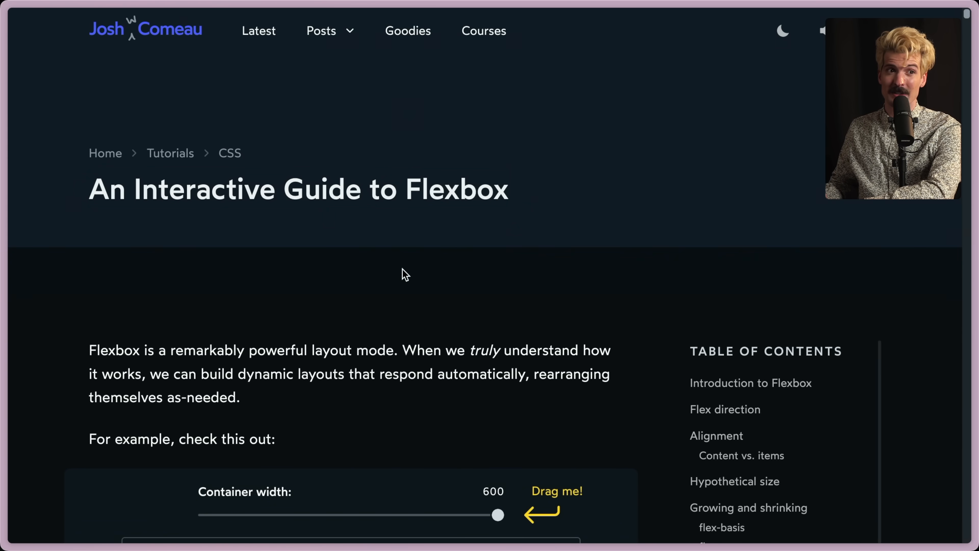
pyautogui.click(85, 243)
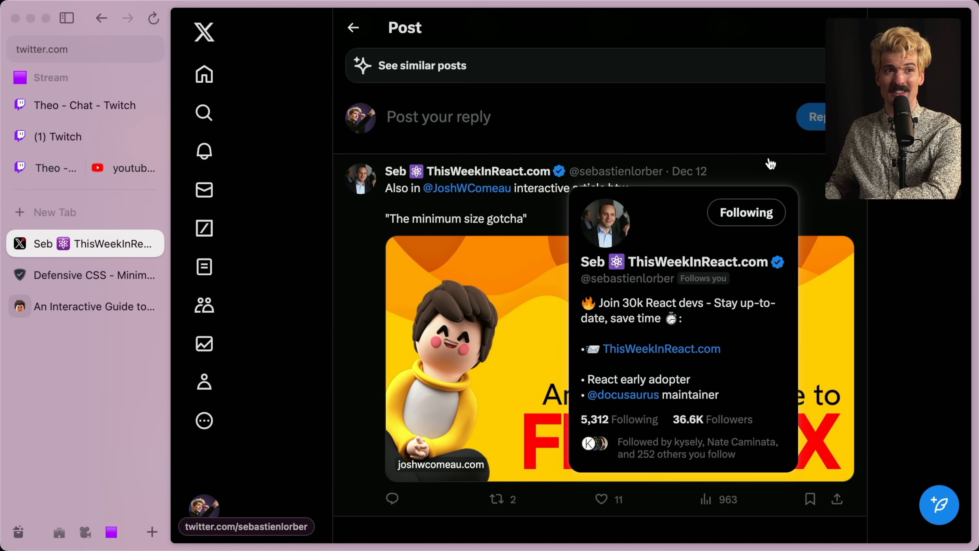
pyautogui.scroll(-3)
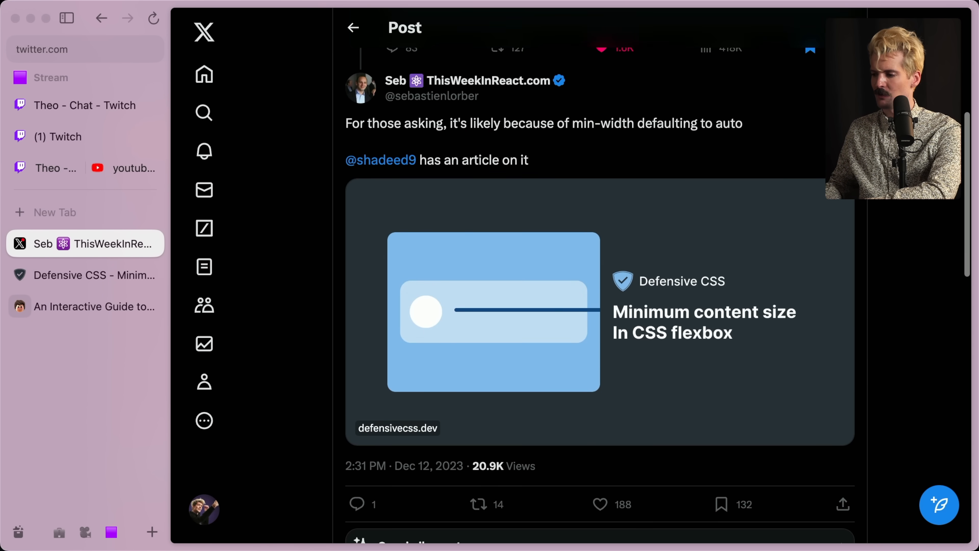
pyautogui.scroll(-3)
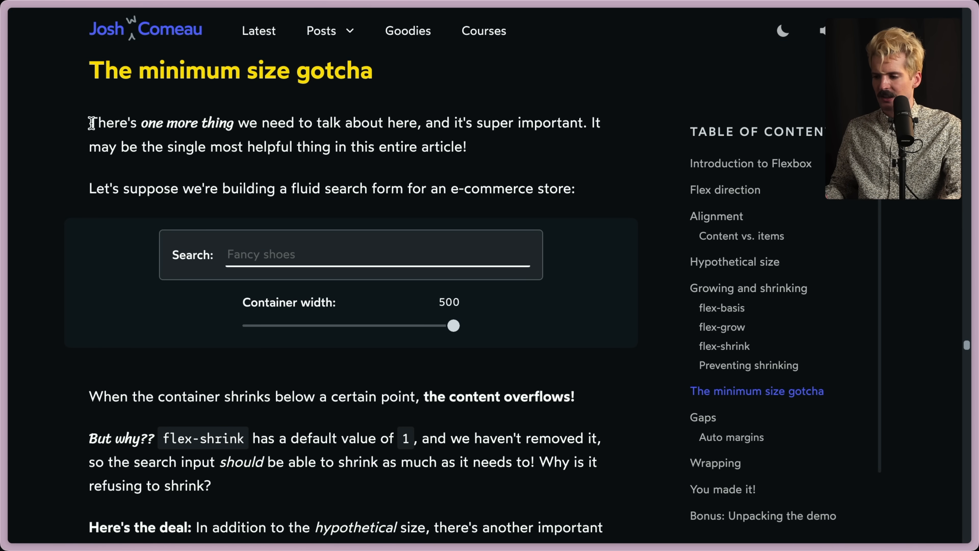
pyautogui.moveTo(508, 150)
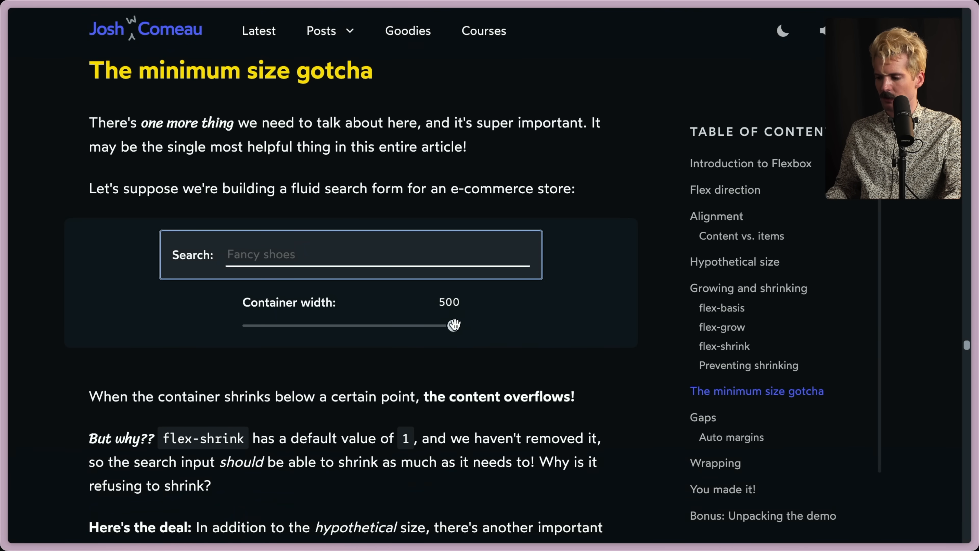
# - Drag the search form container width between 500 and about 180, ending back at 500
pyautogui.moveTo(455, 325); pyautogui.dragTo(248, 324)
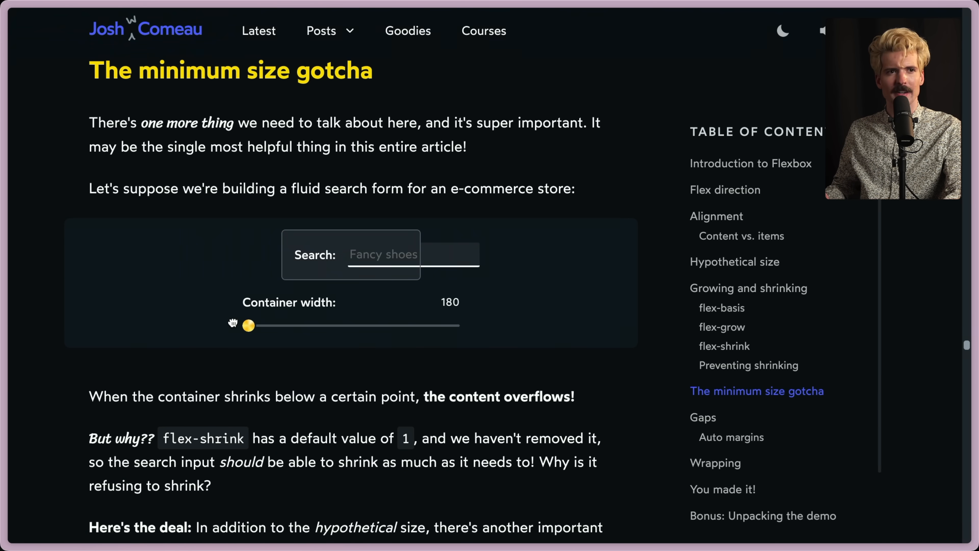
pyautogui.moveTo(248, 324); pyautogui.dragTo(349, 325)
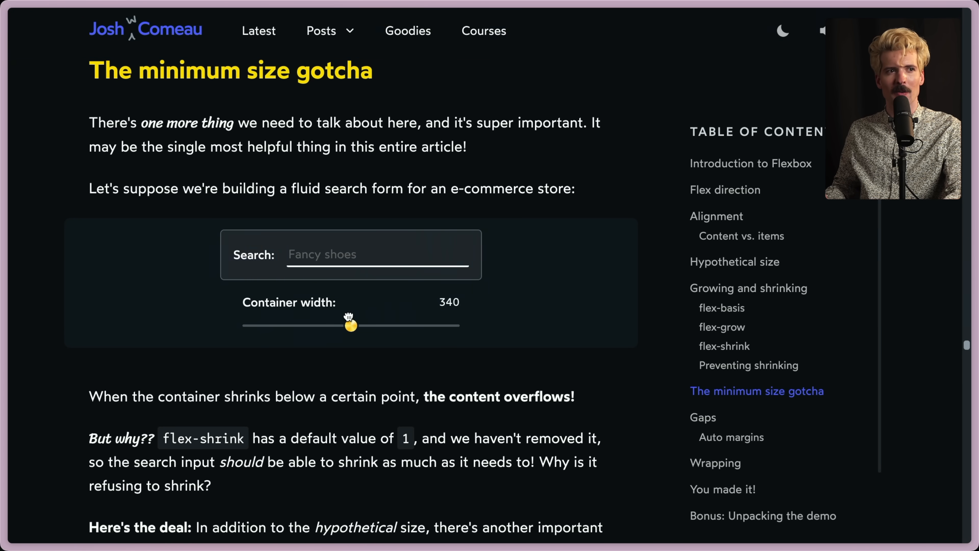
pyautogui.moveTo(351, 324); pyautogui.dragTo(275, 325)
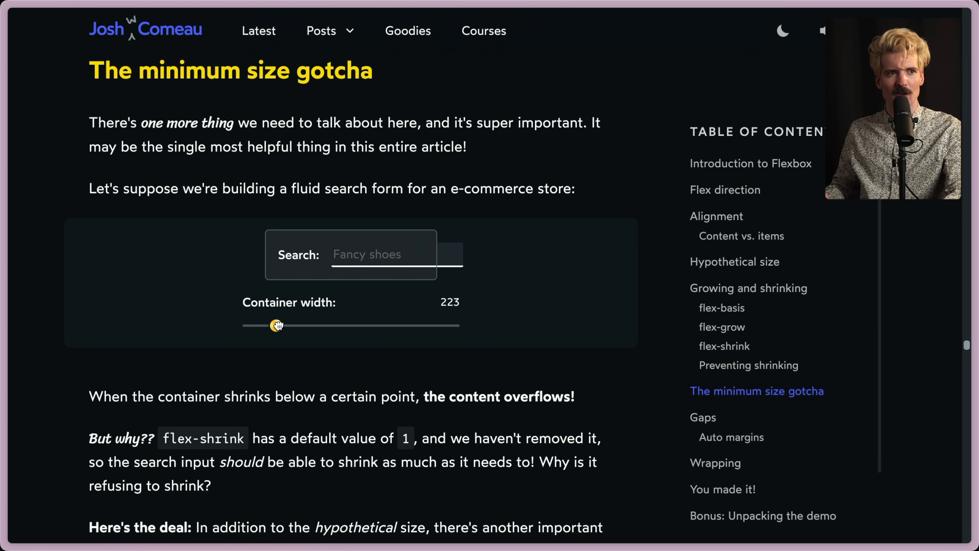
pyautogui.moveTo(277, 325); pyautogui.dragTo(250, 324)
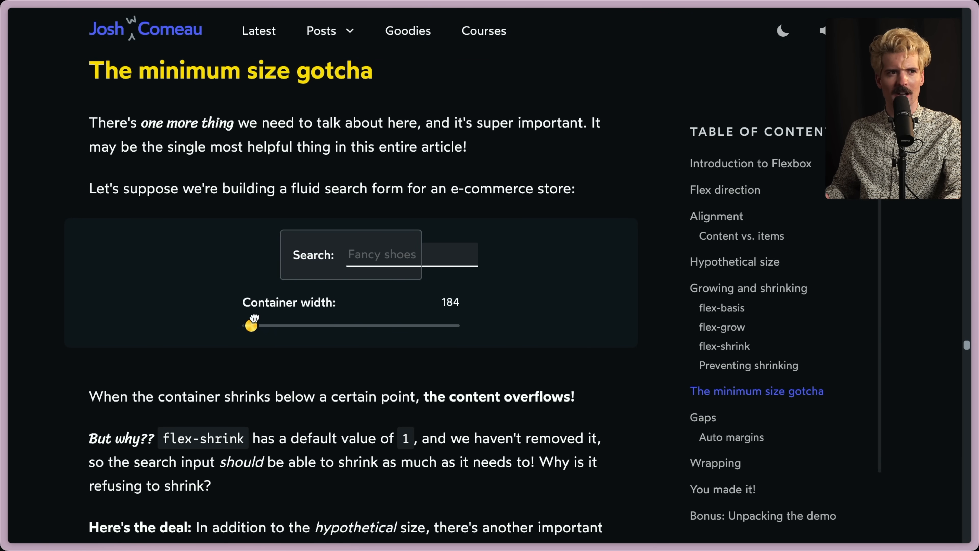
pyautogui.moveTo(251, 323); pyautogui.dragTo(422, 324)
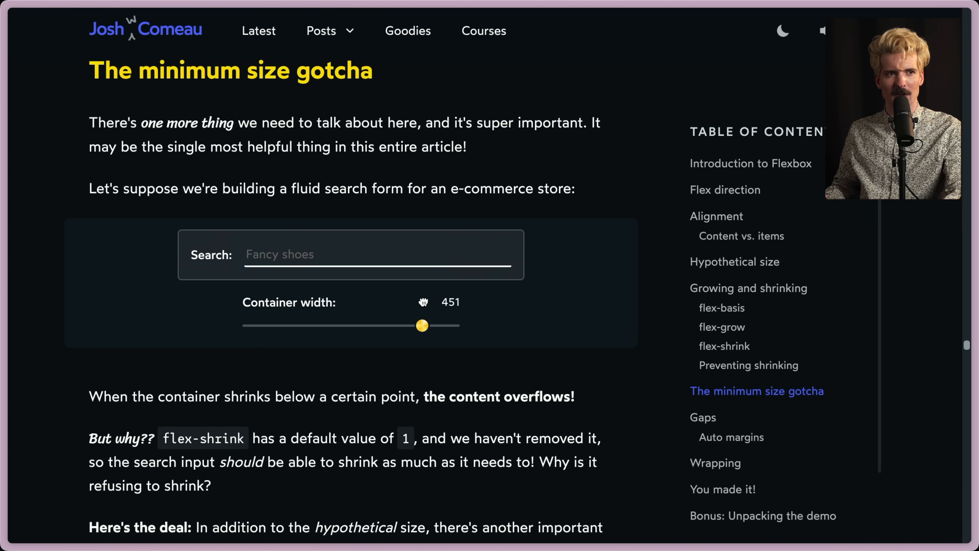
pyautogui.moveTo(422, 325); pyautogui.dragTo(453, 325)
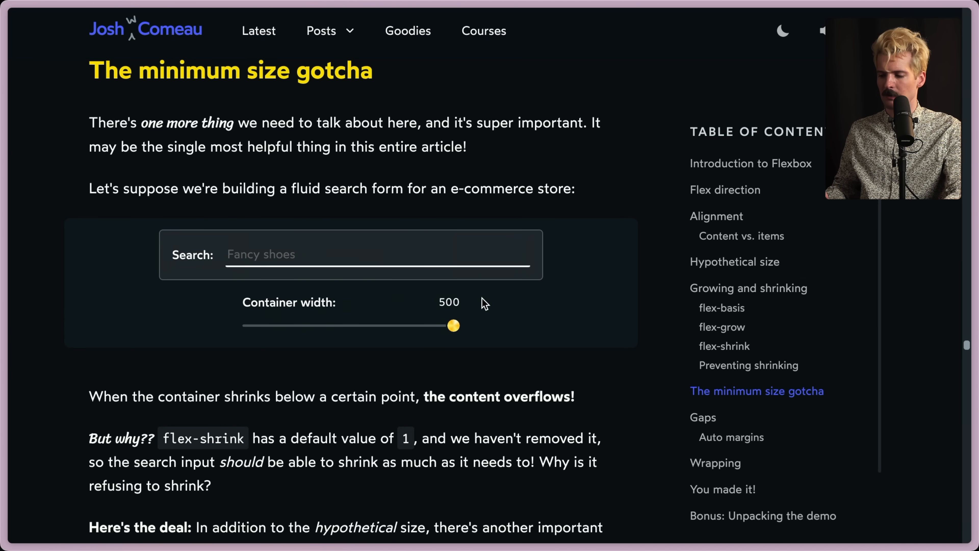
# - Shrink the search form demo until its input overflows, then widen it back out
pyautogui.scroll(-3)
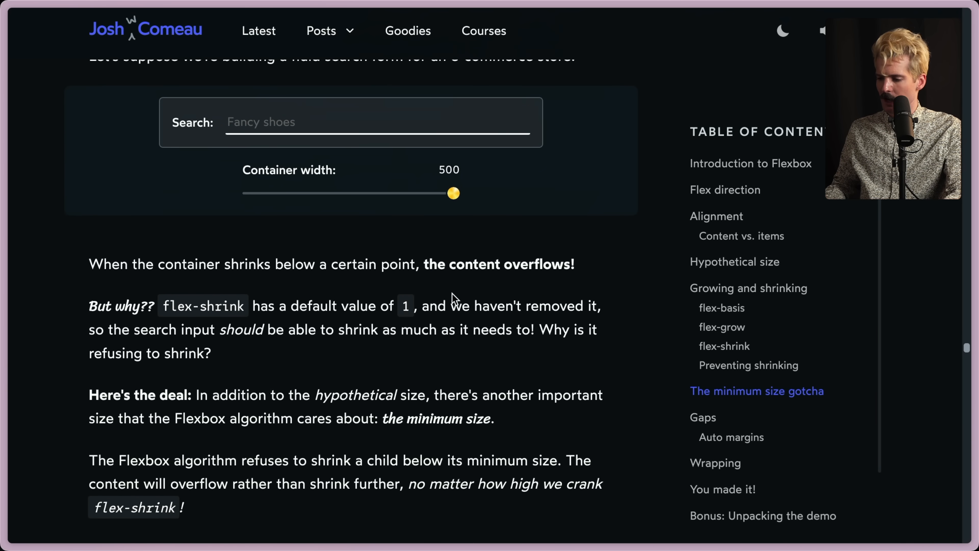
pyautogui.moveTo(353, 330)
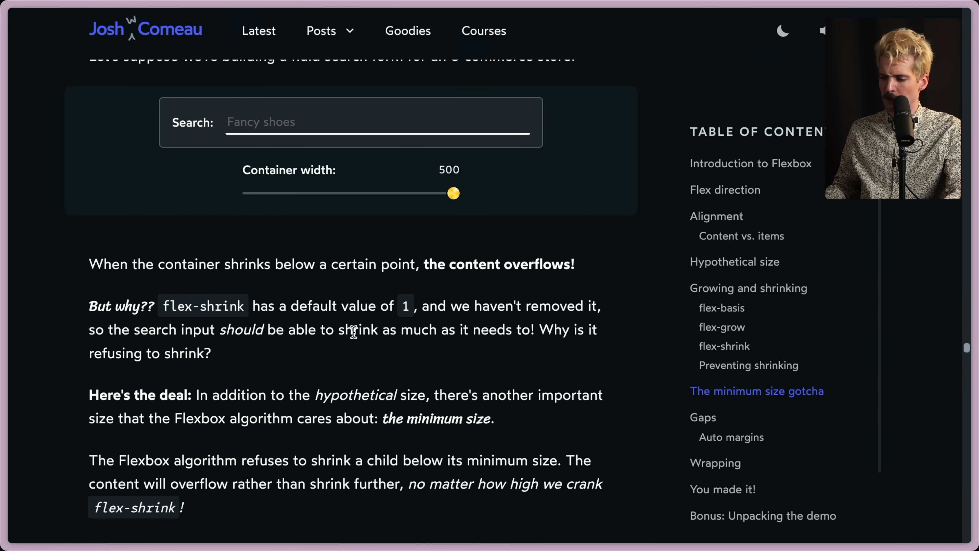
pyautogui.moveTo(447, 201)
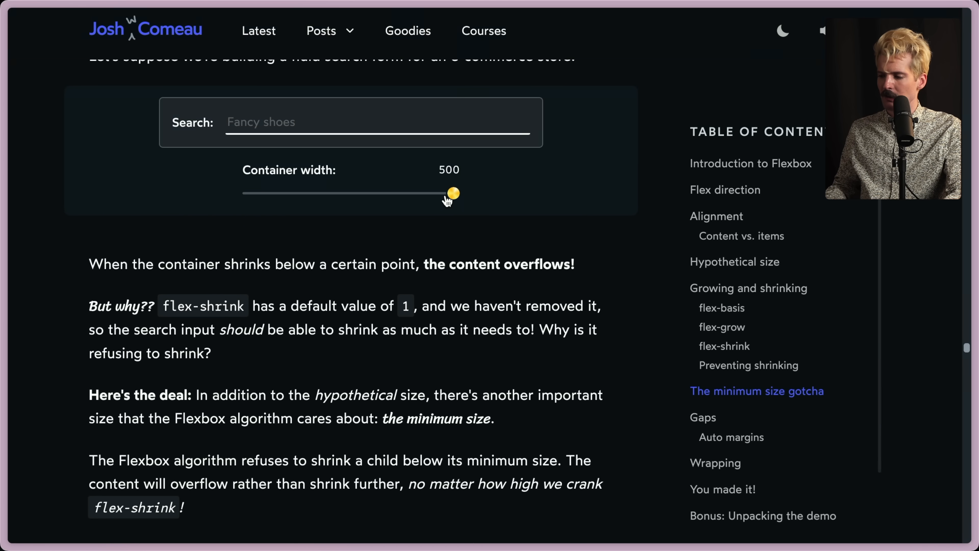
pyautogui.moveTo(452, 192); pyautogui.dragTo(290, 192)
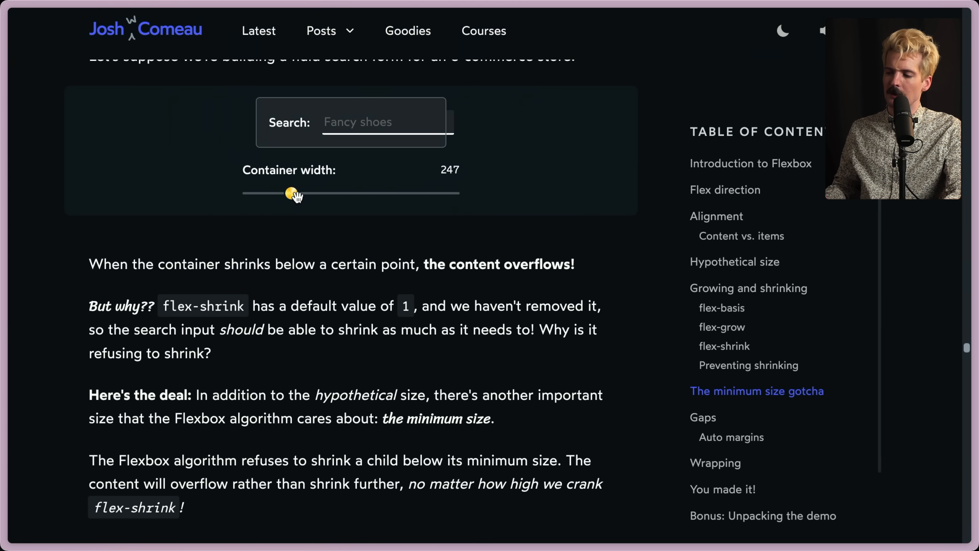
pyautogui.moveTo(289, 193); pyautogui.dragTo(347, 193)
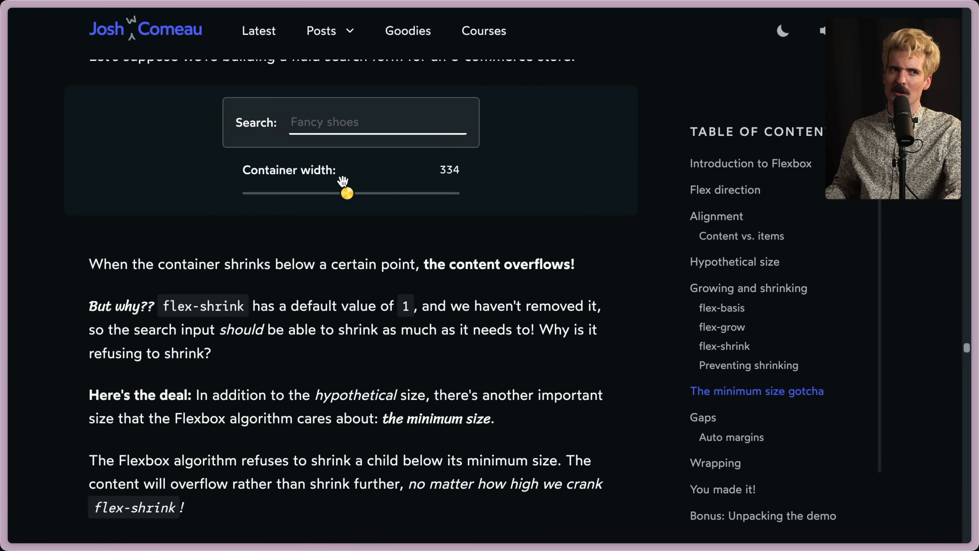
pyautogui.moveTo(347, 193); pyautogui.dragTo(300, 193)
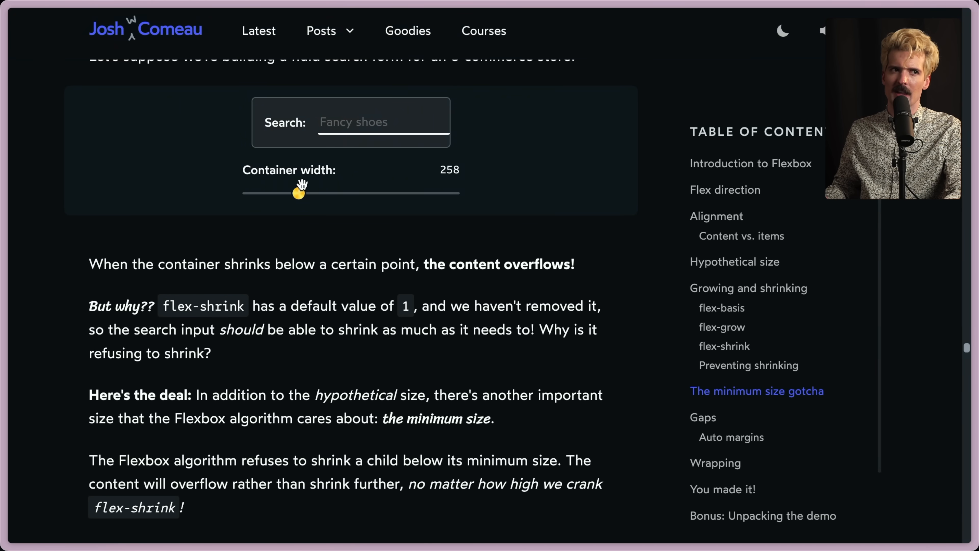
pyautogui.moveTo(299, 192); pyautogui.dragTo(453, 193)
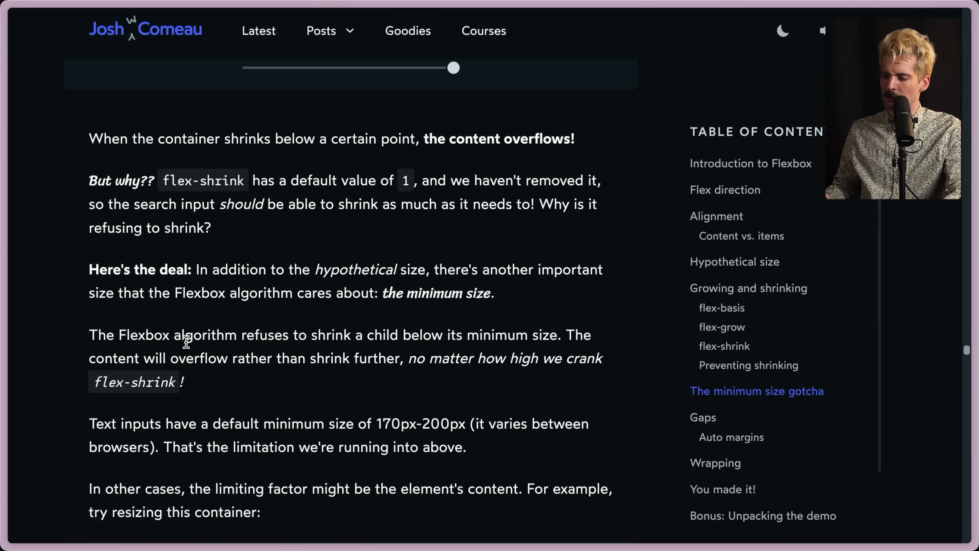
# - Highlight the sentence about content overflowing, then clear the highlight
pyautogui.moveTo(242, 335); pyautogui.dragTo(516, 334)
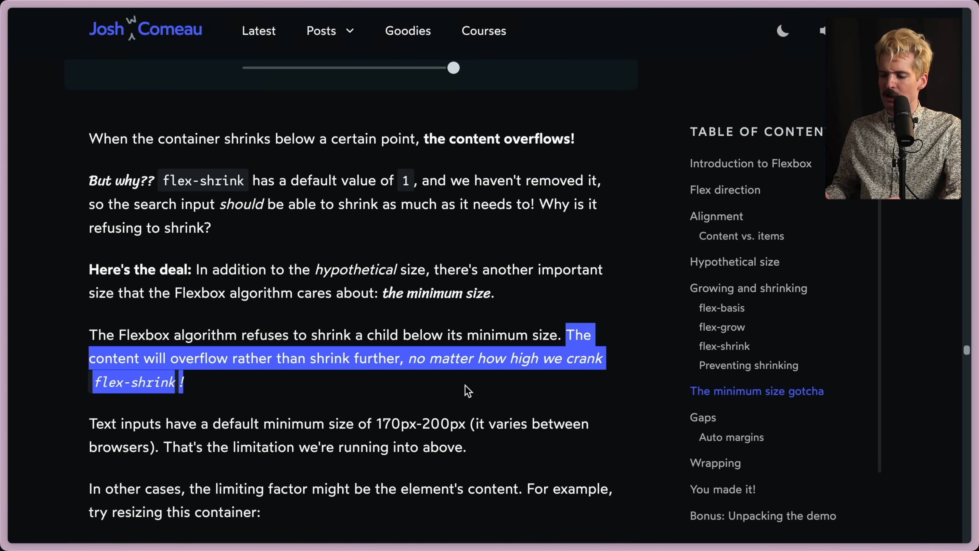
pyautogui.click(467, 390)
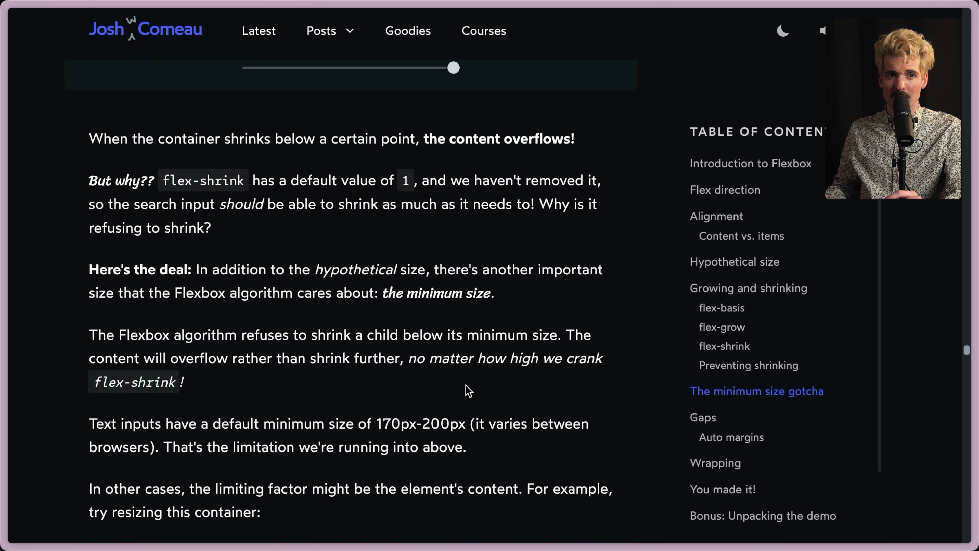
# - Highlight the sentence on text inputs' 170px–200px default minimum size
pyautogui.scroll(-3)
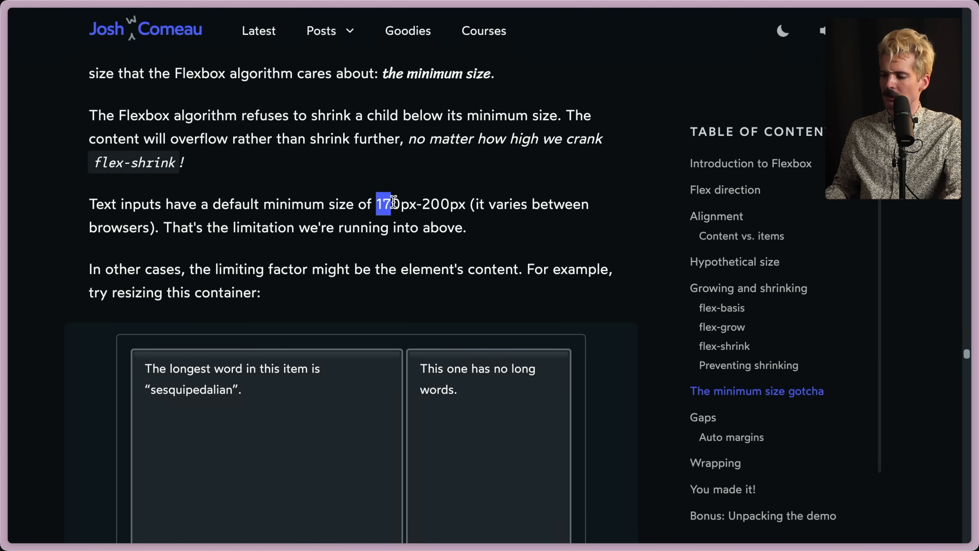
pyautogui.moveTo(387, 204); pyautogui.dragTo(465, 204)
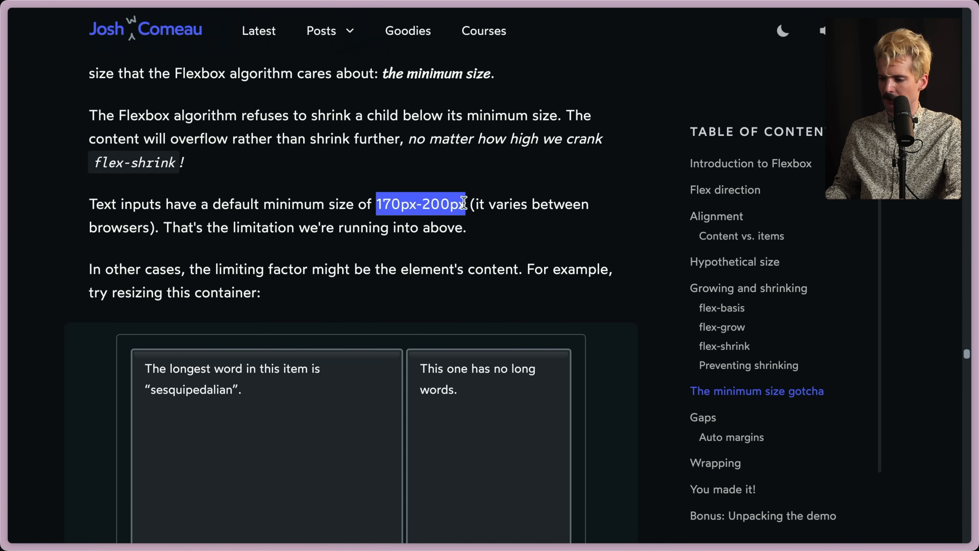
pyautogui.moveTo(163, 227); pyautogui.dragTo(467, 227)
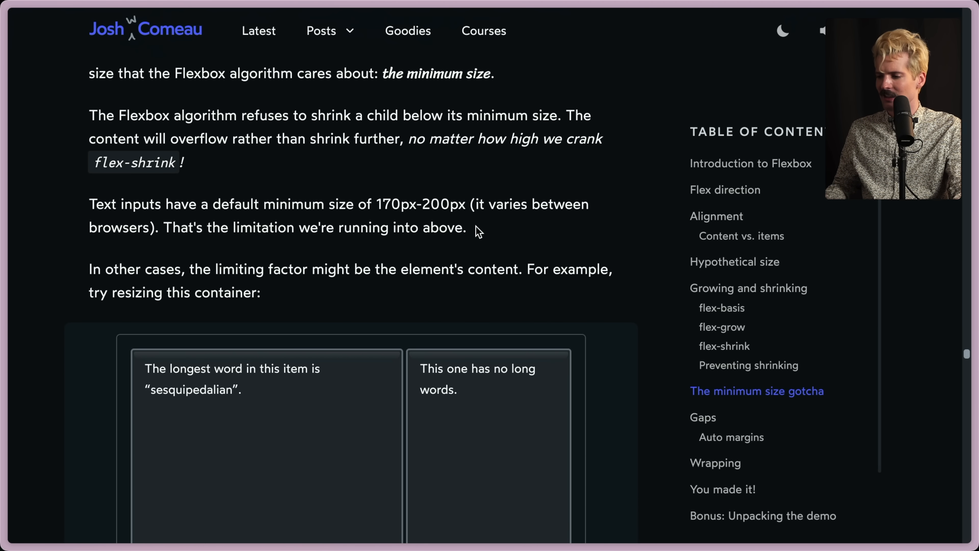
pyautogui.moveTo(90, 203); pyautogui.dragTo(465, 227)
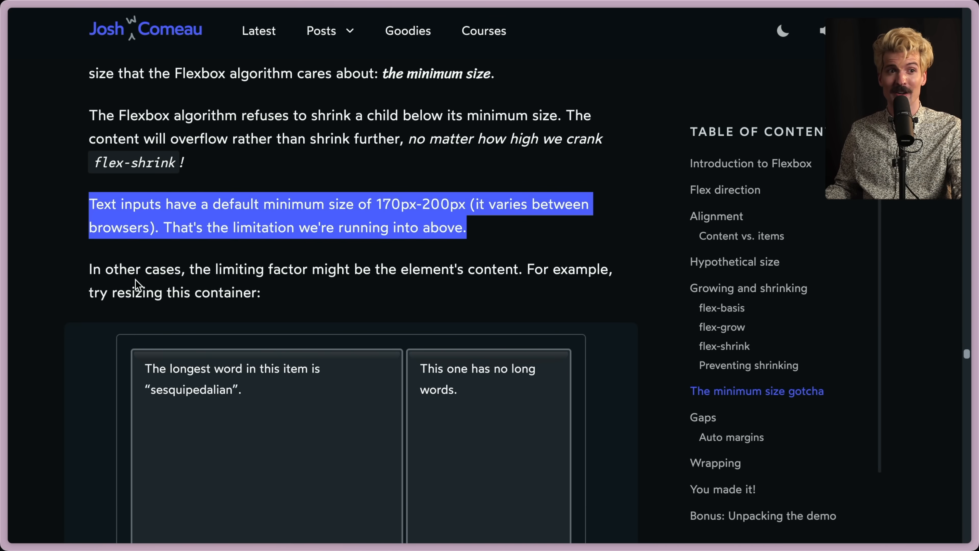
# - Shrink the long-word demo container to 150 so sesquipedalian sets the item's minimum width
pyautogui.scroll(-3)
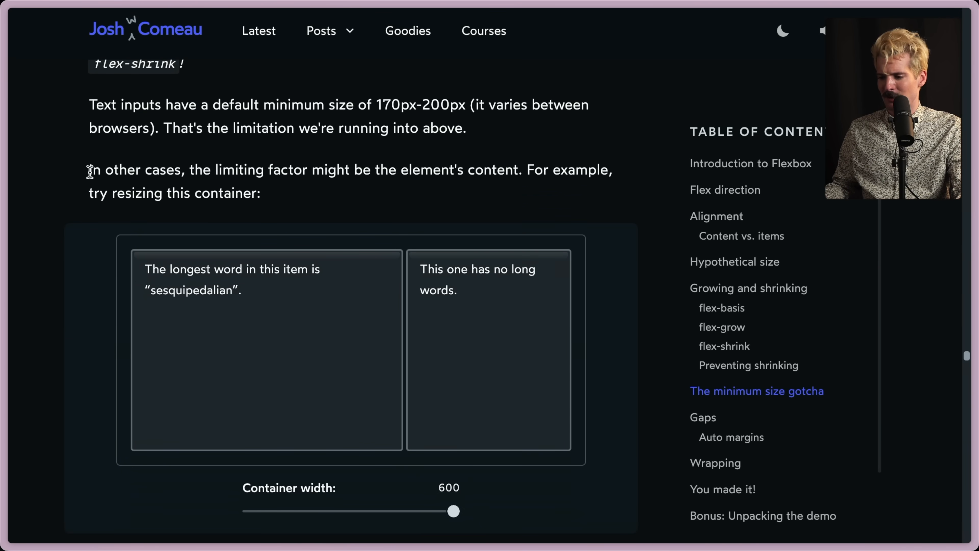
pyautogui.scroll(-3)
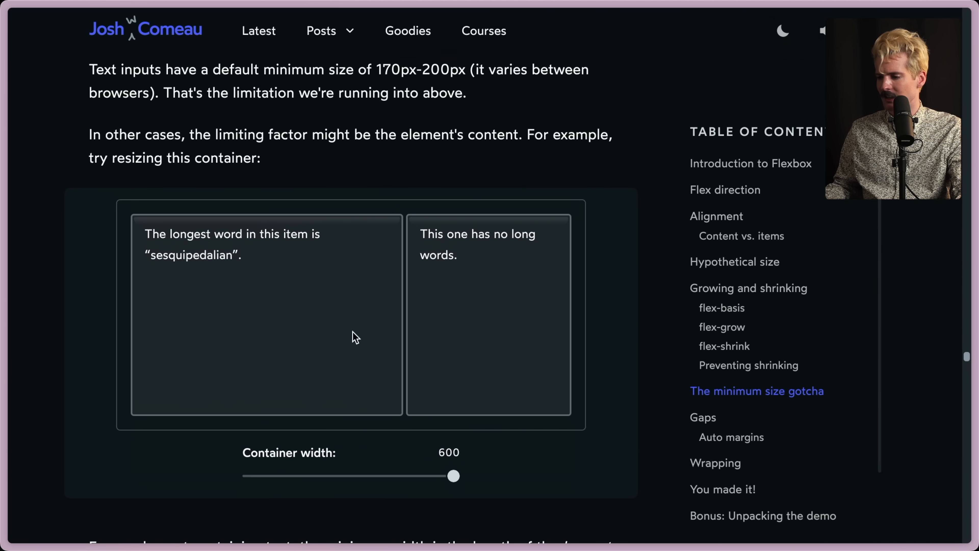
pyautogui.moveTo(453, 476); pyautogui.dragTo(324, 475)
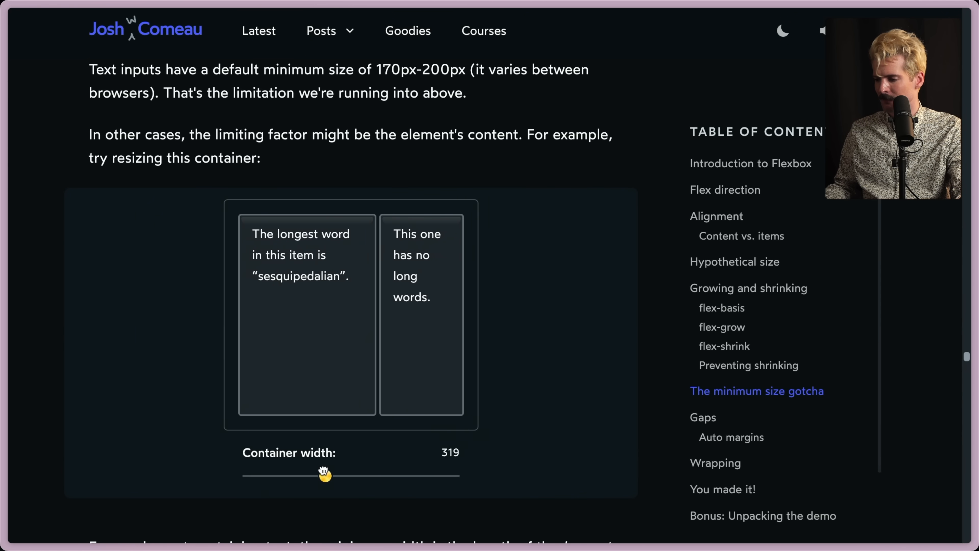
pyautogui.moveTo(325, 475); pyautogui.dragTo(248, 475)
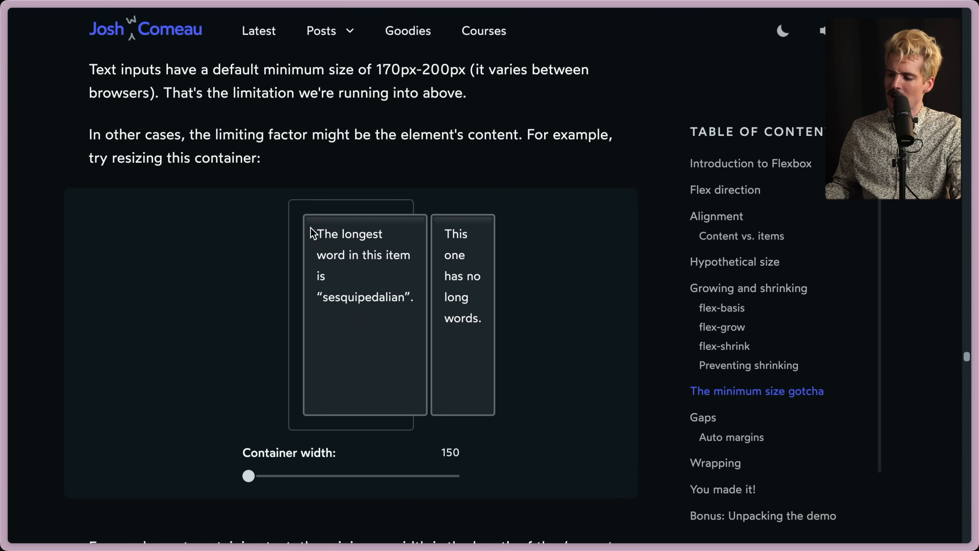
pyautogui.moveTo(392, 303)
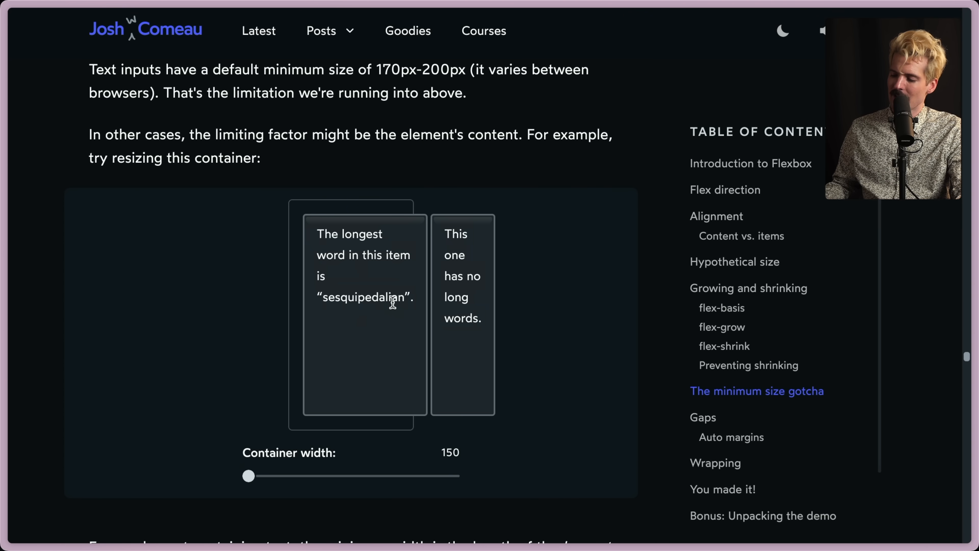
pyautogui.moveTo(354, 314)
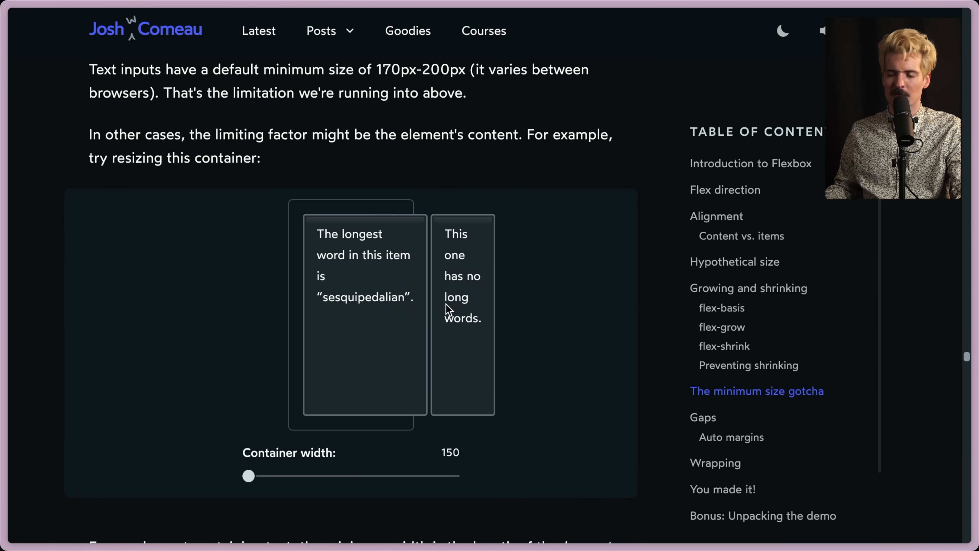
pyautogui.moveTo(339, 279)
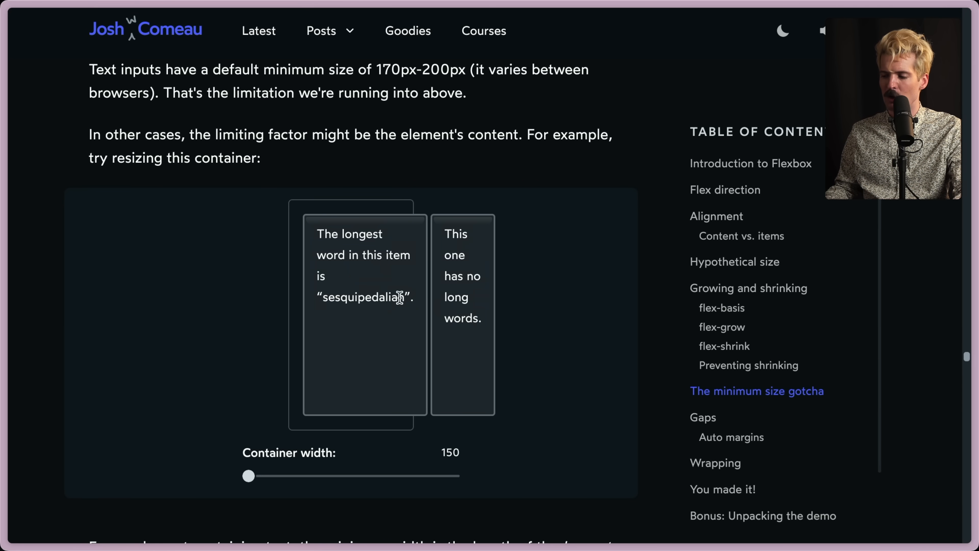
pyautogui.moveTo(397, 297)
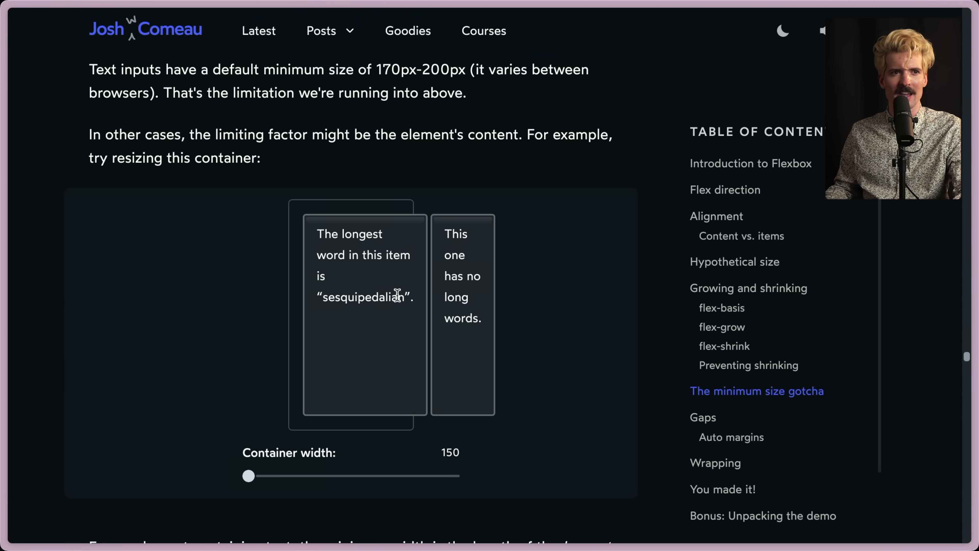
pyautogui.moveTo(317, 233); pyautogui.dragTo(404, 297)
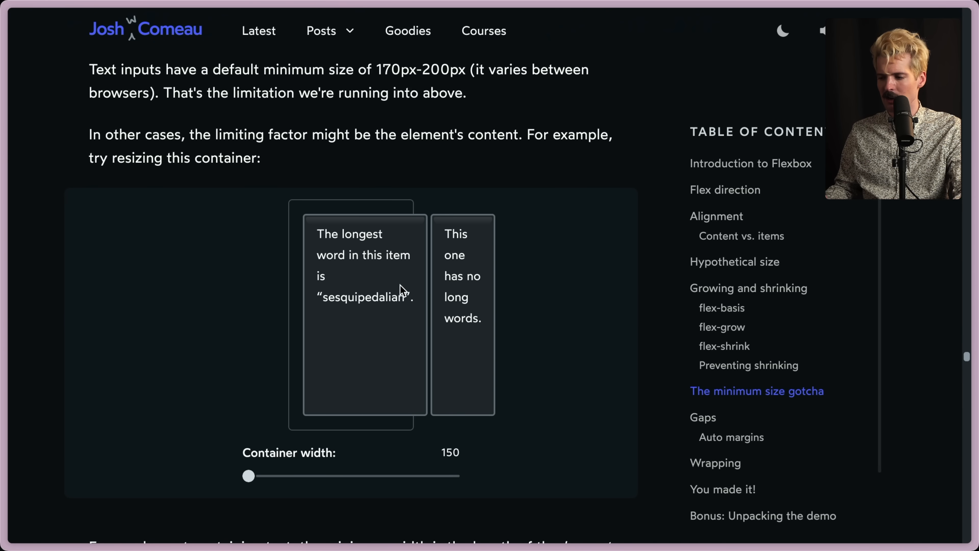
pyautogui.scroll(-3)
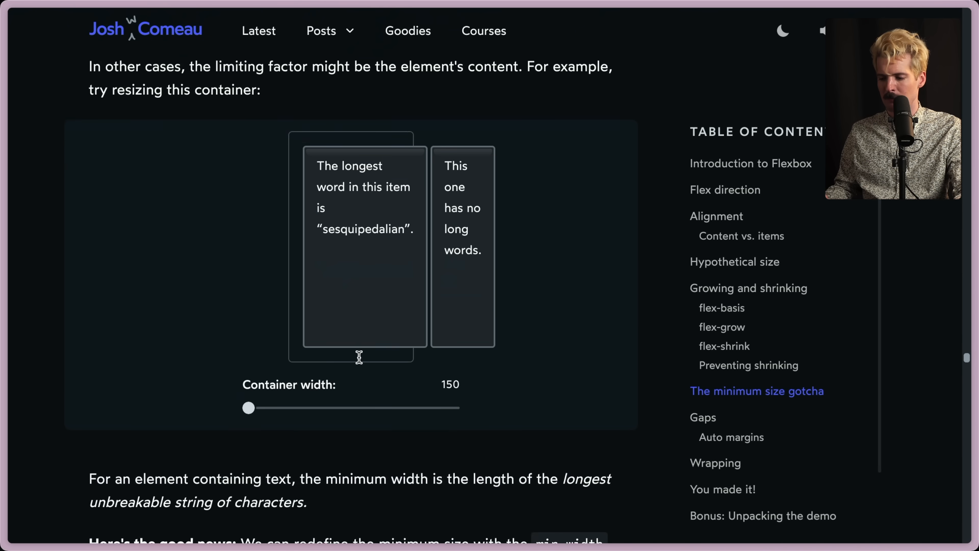
# - Shrink the search form until it overflows, apply min-width: 0px, and shrink it again without overflow
pyautogui.scroll(-3)
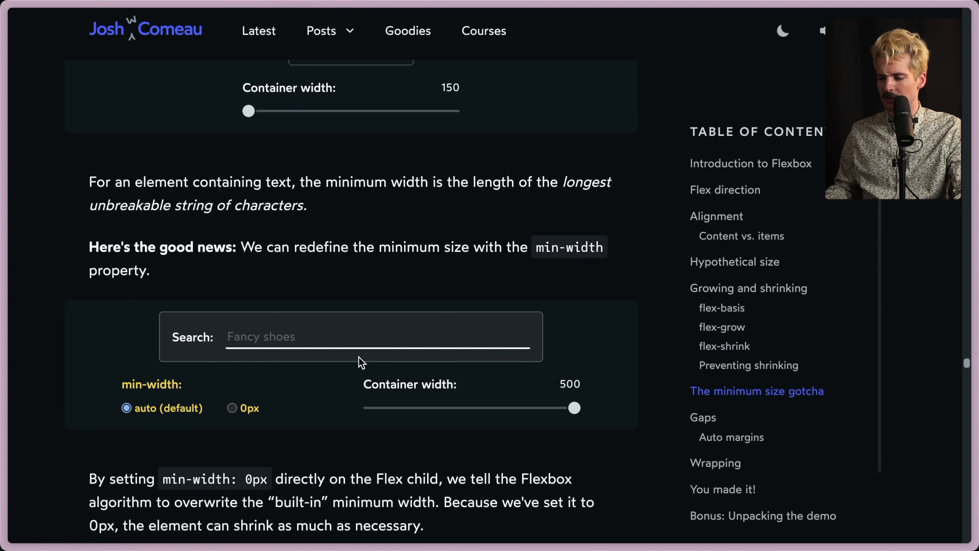
pyautogui.moveTo(574, 407); pyautogui.dragTo(531, 407)
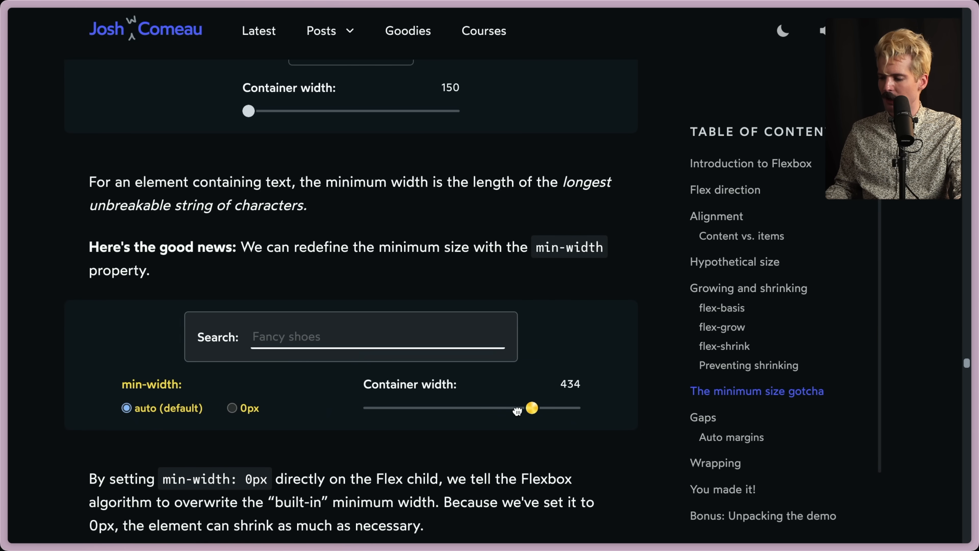
pyautogui.moveTo(531, 408); pyautogui.dragTo(369, 408)
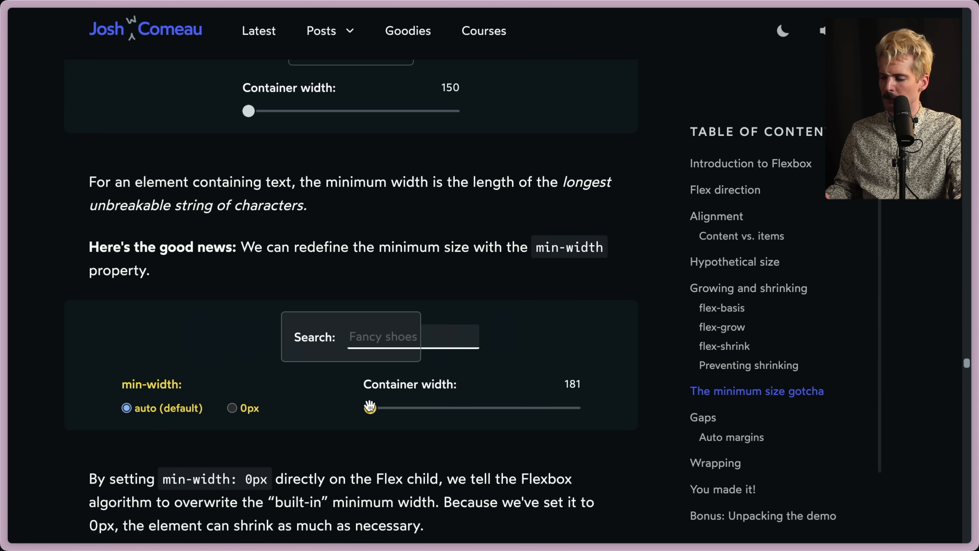
pyautogui.click(232, 408)
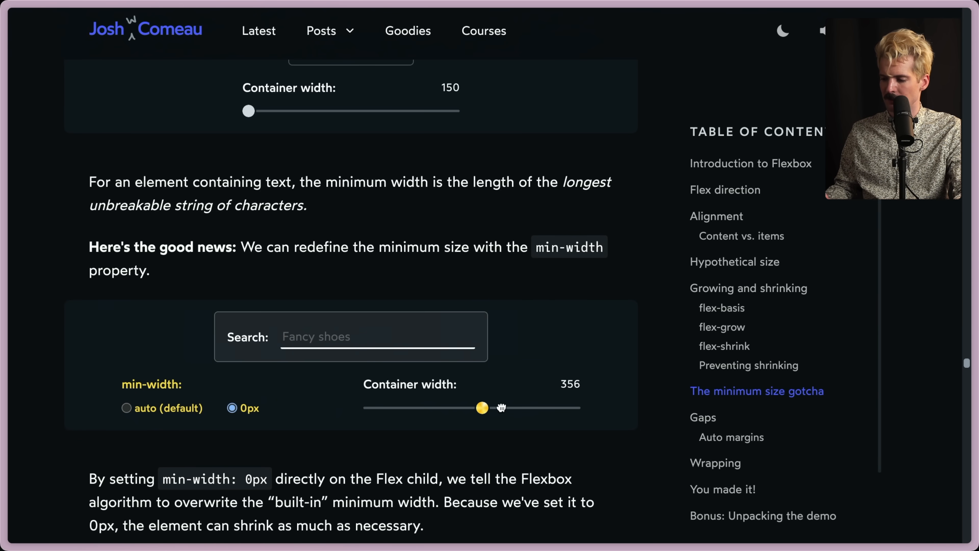
pyautogui.moveTo(481, 407); pyautogui.dragTo(369, 407)
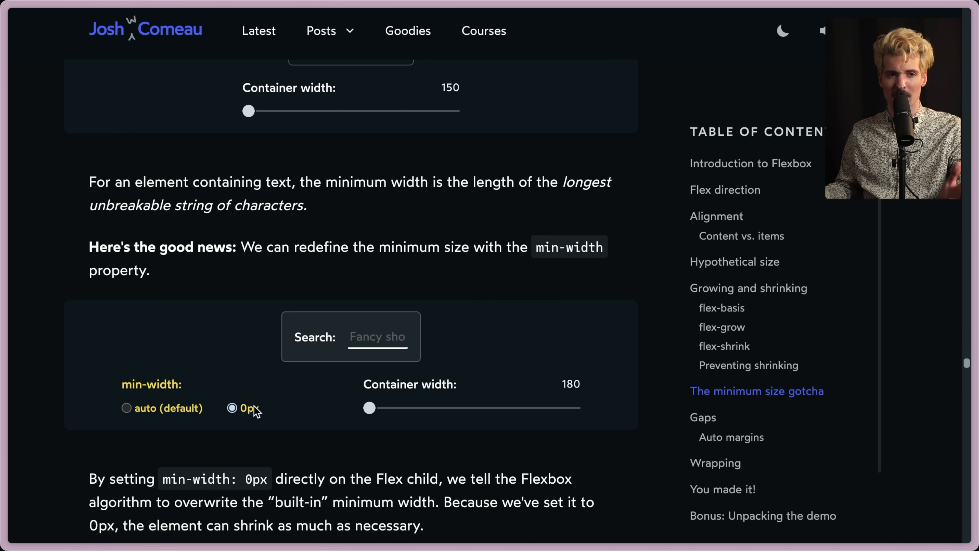
# - Highlight the sentence saying the element can shrink as much as necessary
pyautogui.scroll(-3)
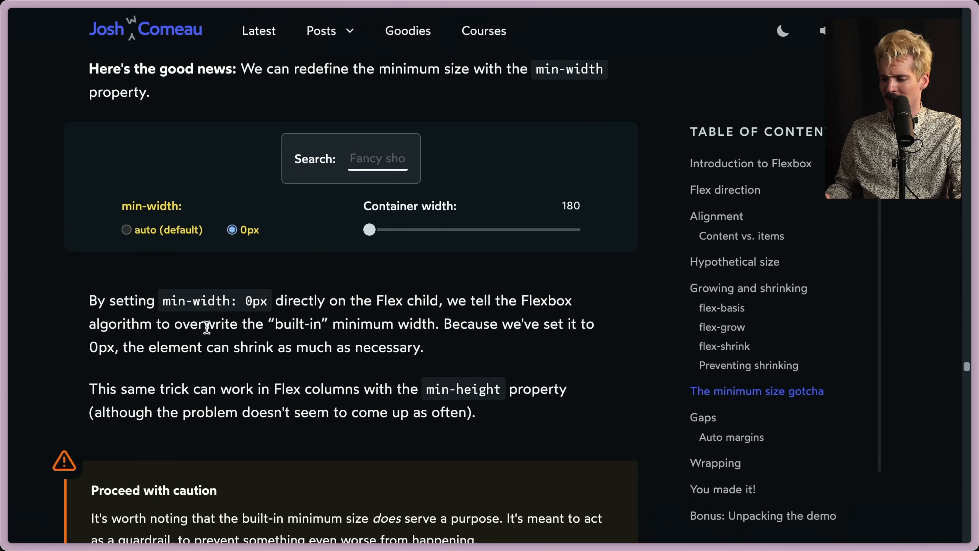
pyautogui.moveTo(268, 323); pyautogui.dragTo(435, 323)
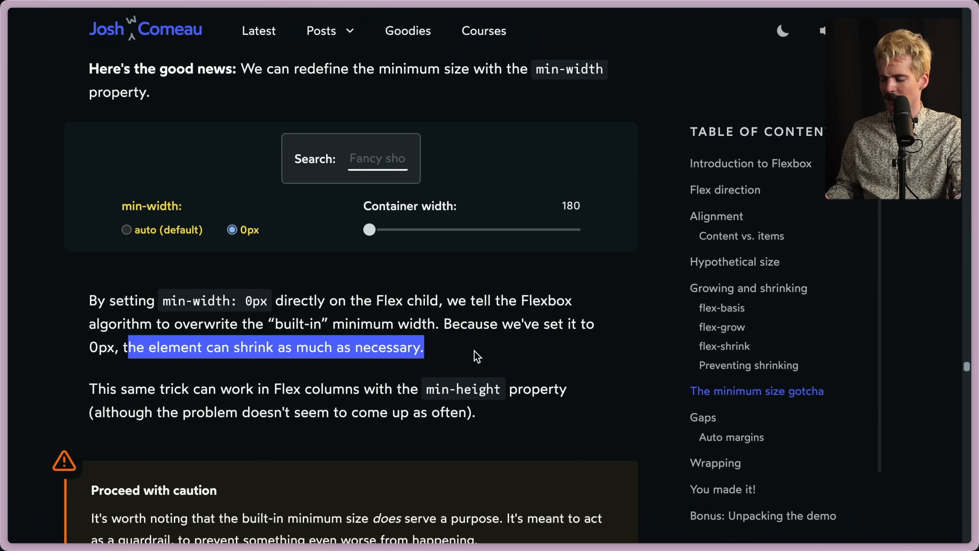
pyautogui.scroll(-3)
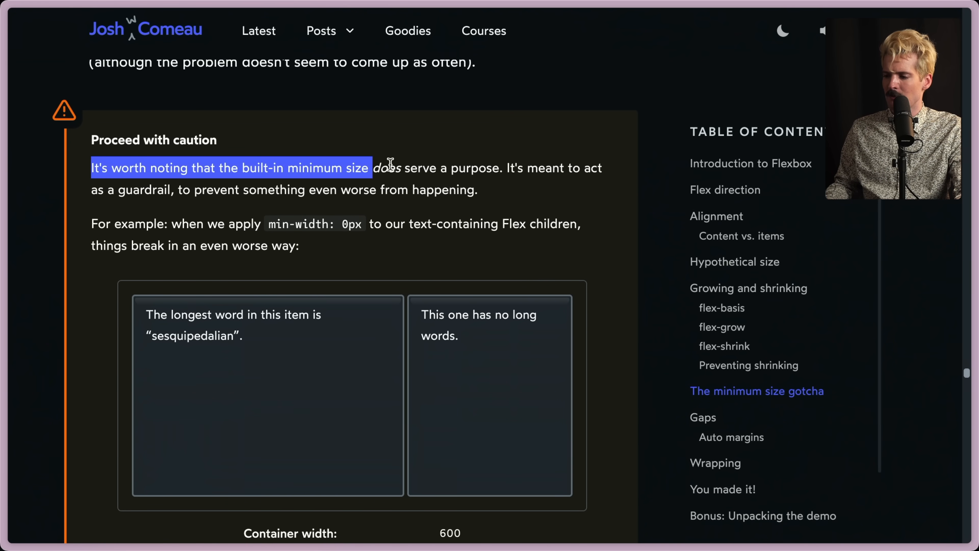
# - Highlight the built-in minimum size sentence, then shrink the caution demo container from 600 to 189
pyautogui.moveTo(387, 167); pyautogui.dragTo(502, 190)
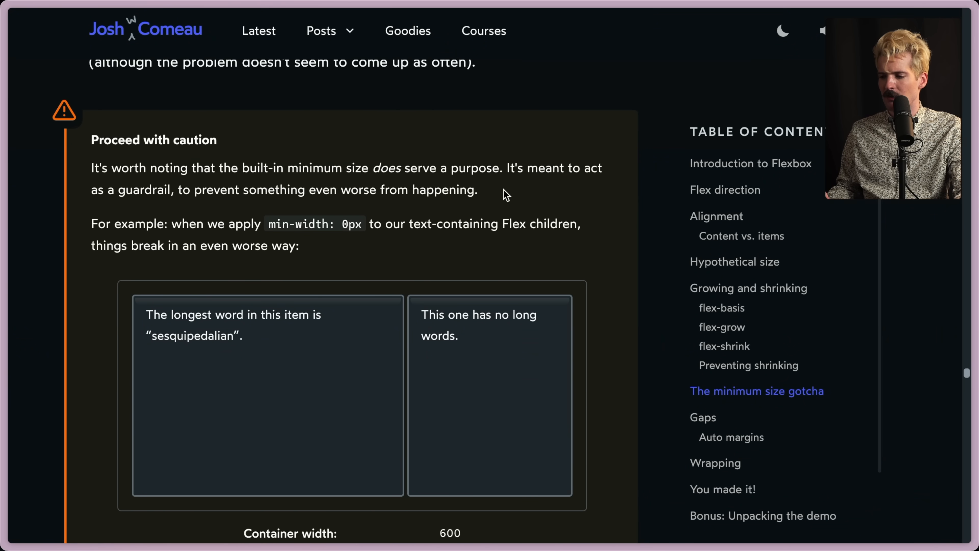
pyautogui.scroll(-3)
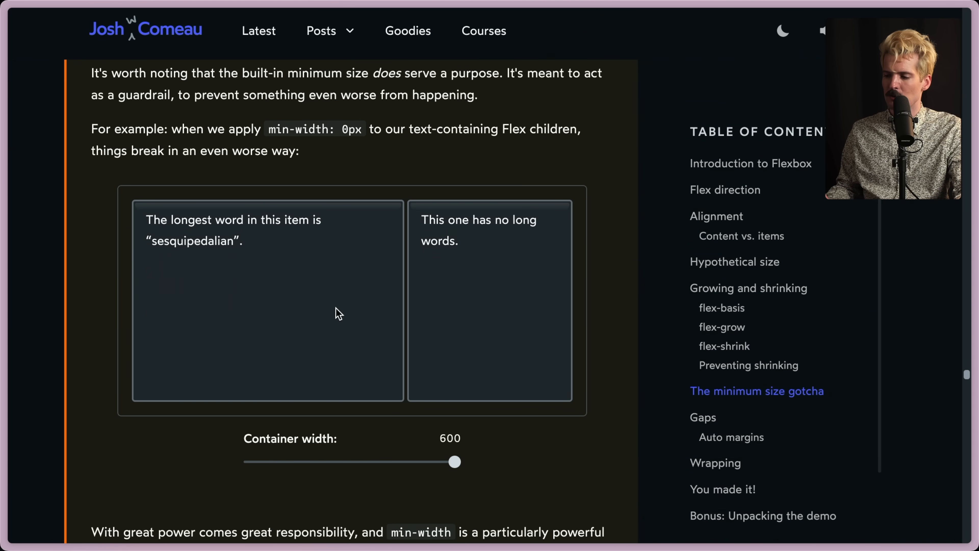
pyautogui.moveTo(454, 461); pyautogui.dragTo(298, 462)
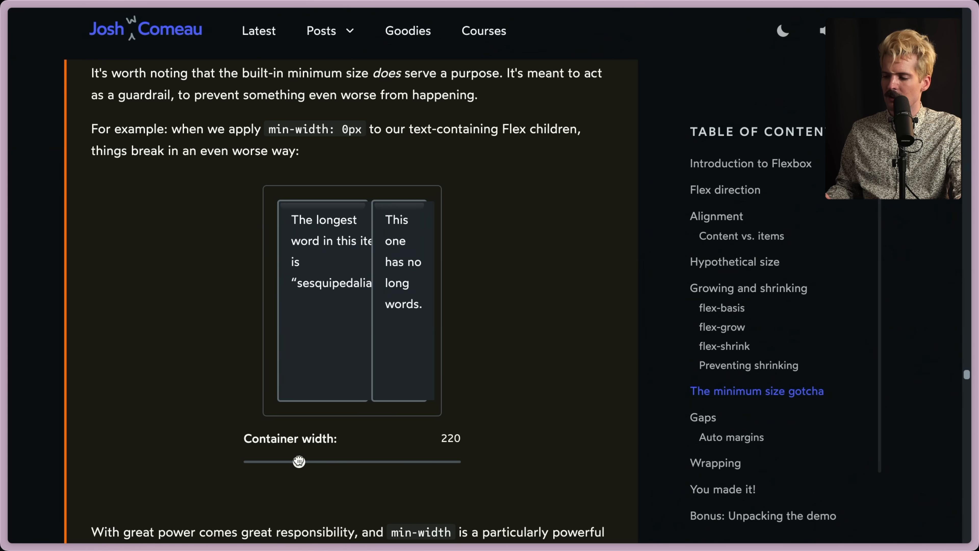
pyautogui.moveTo(298, 462); pyautogui.dragTo(286, 461)
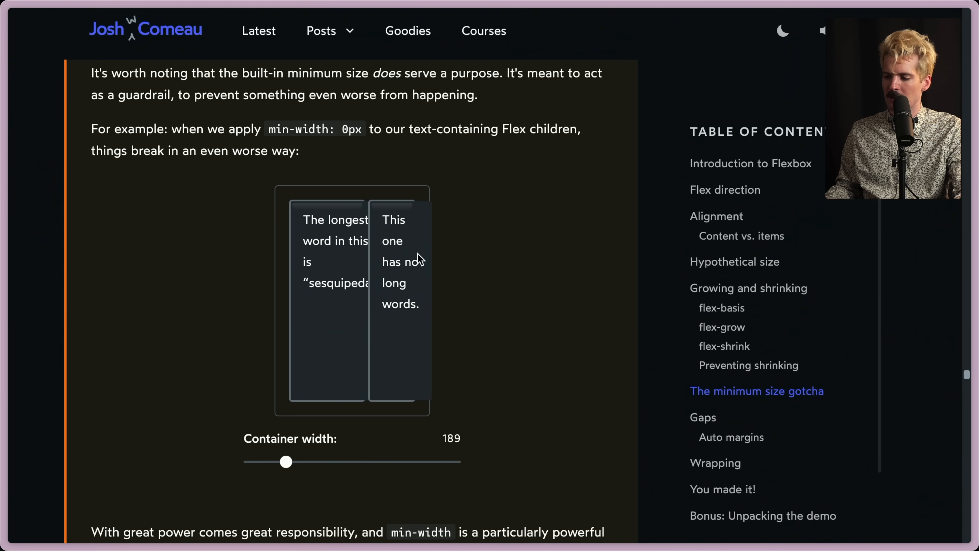
pyautogui.moveTo(362, 433)
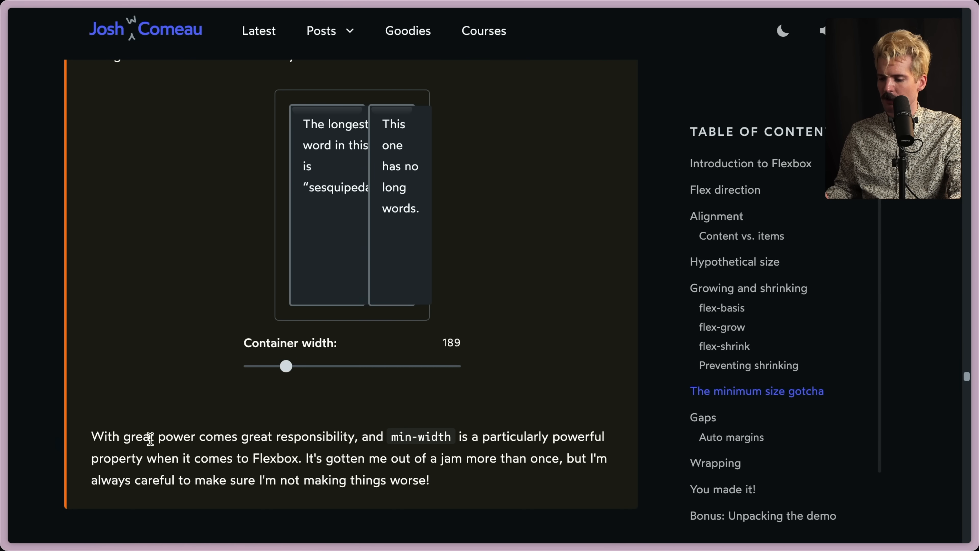
pyautogui.moveTo(324, 463)
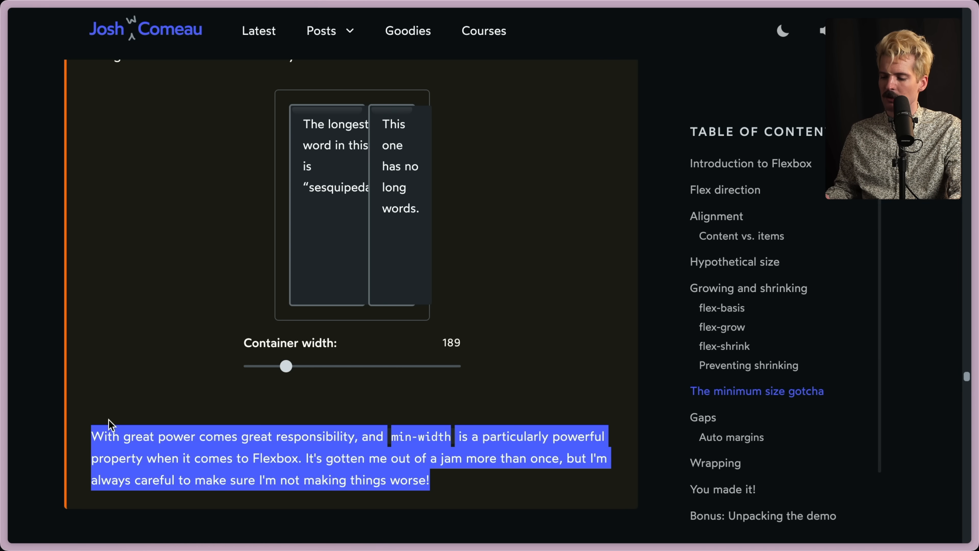
# - Clear the closing-paragraph highlight and return to the earlier resizing demo
pyautogui.click(177, 412)
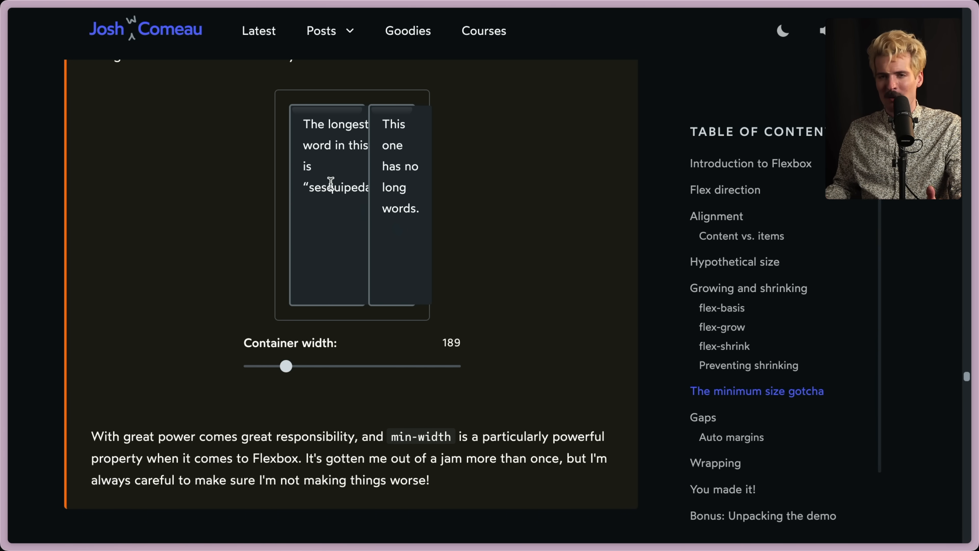
pyautogui.moveTo(287, 366); pyautogui.dragTo(247, 331)
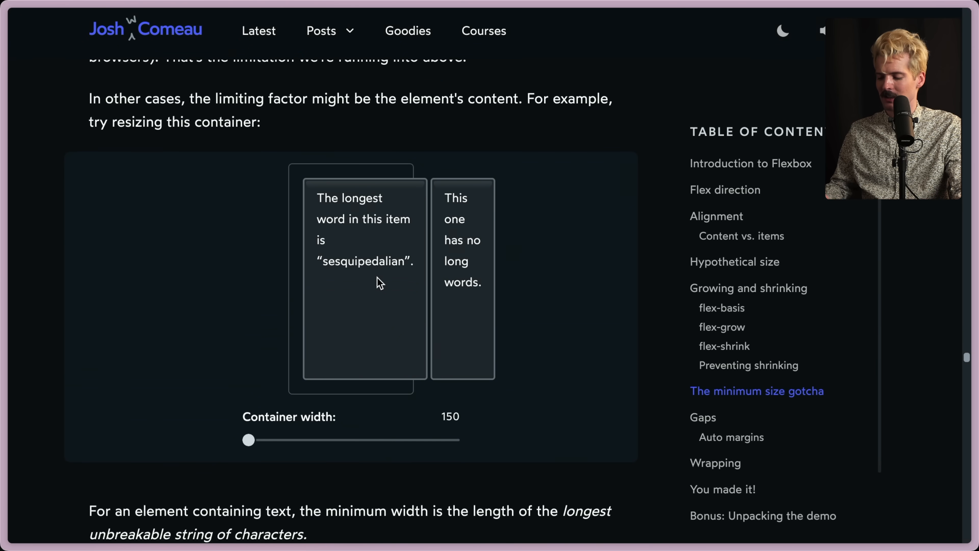
pyautogui.moveTo(343, 329)
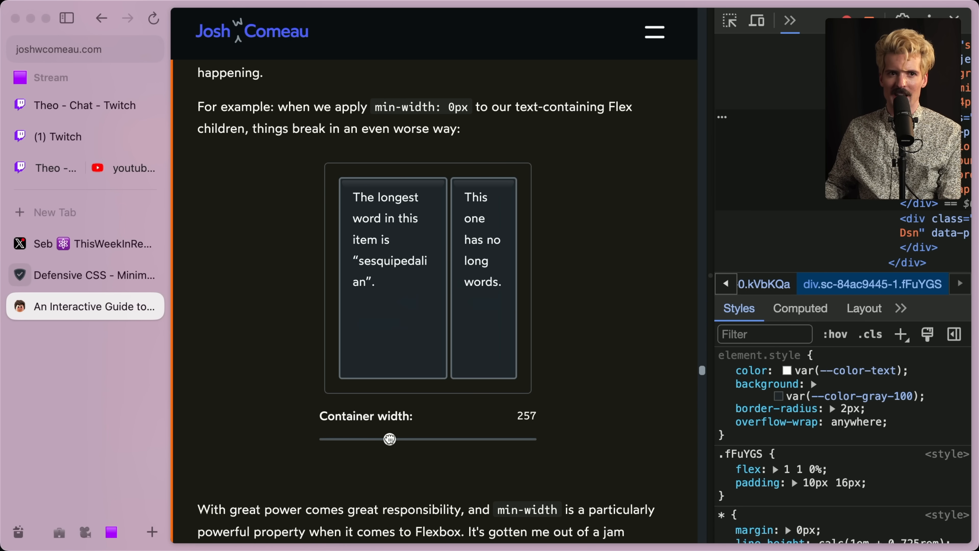
# - Resize the caution demo container between about 212 and 300, leaving it at 221
pyautogui.moveTo(389, 438); pyautogui.dragTo(406, 439)
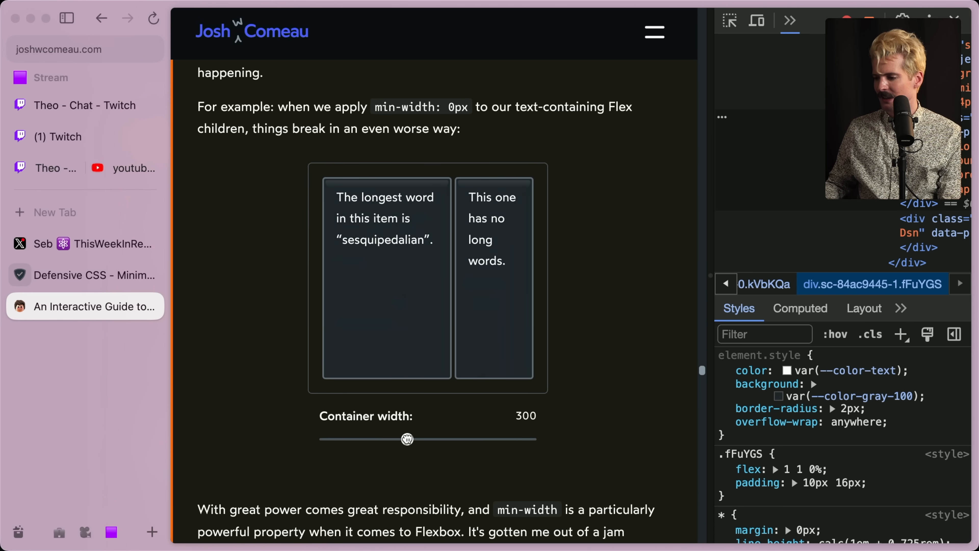
pyautogui.moveTo(407, 439); pyautogui.dragTo(371, 438)
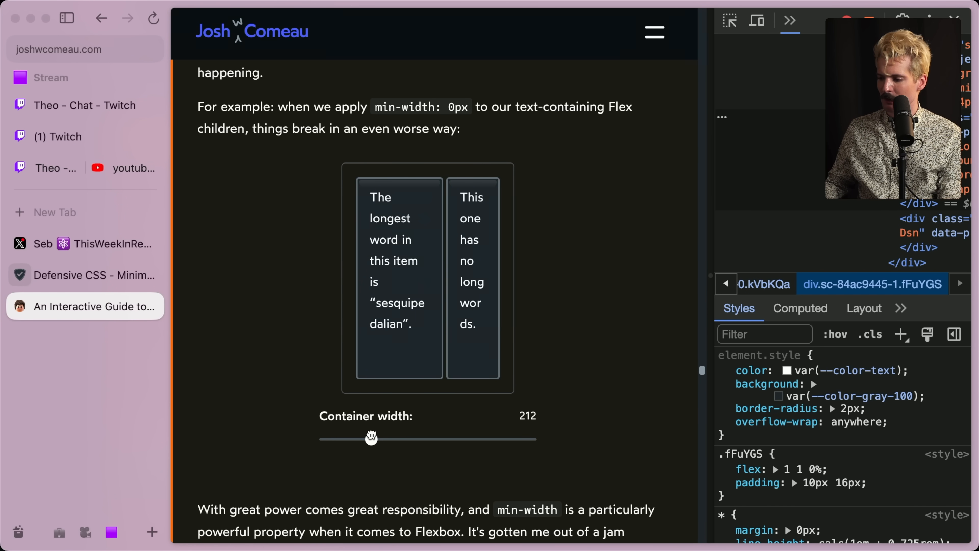
pyautogui.moveTo(371, 439); pyautogui.dragTo(402, 439)
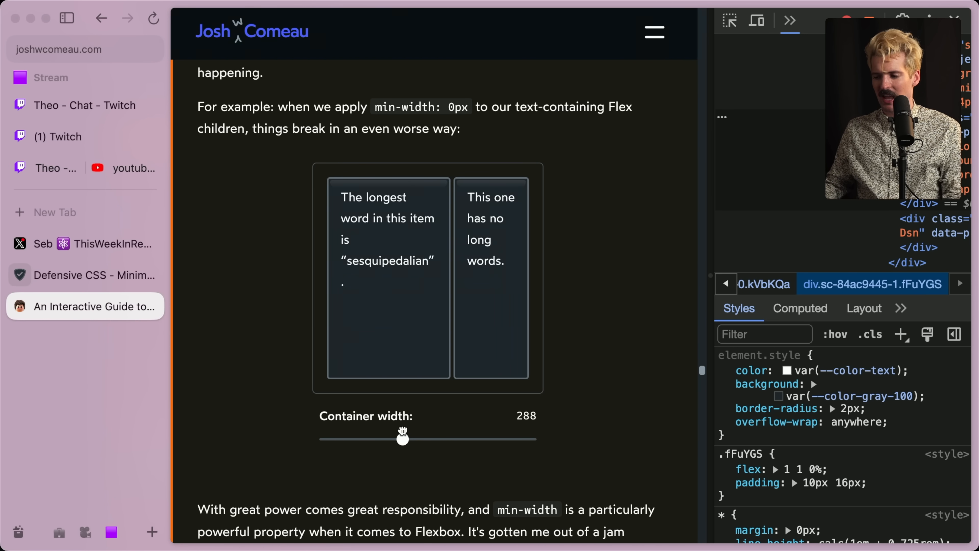
pyautogui.moveTo(402, 439); pyautogui.dragTo(380, 439)
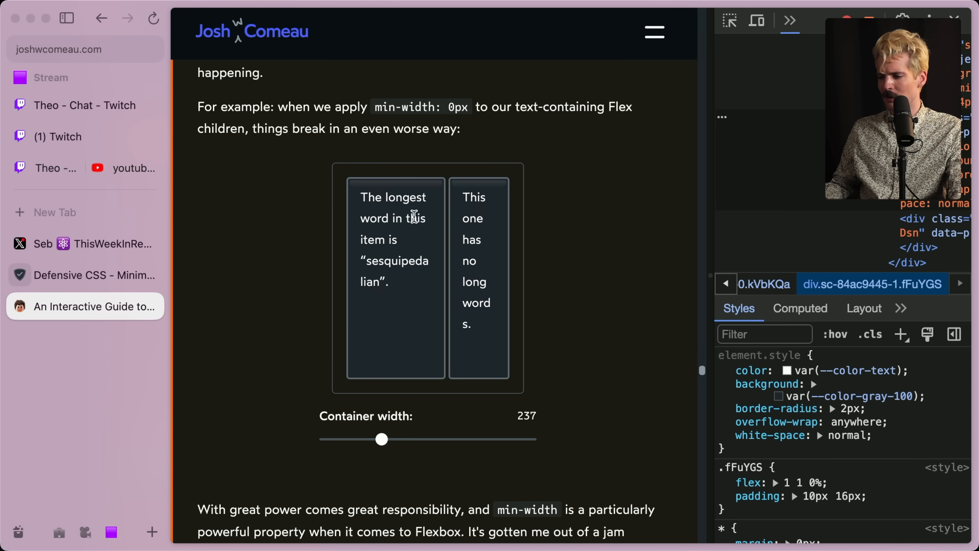
pyautogui.moveTo(322, 244)
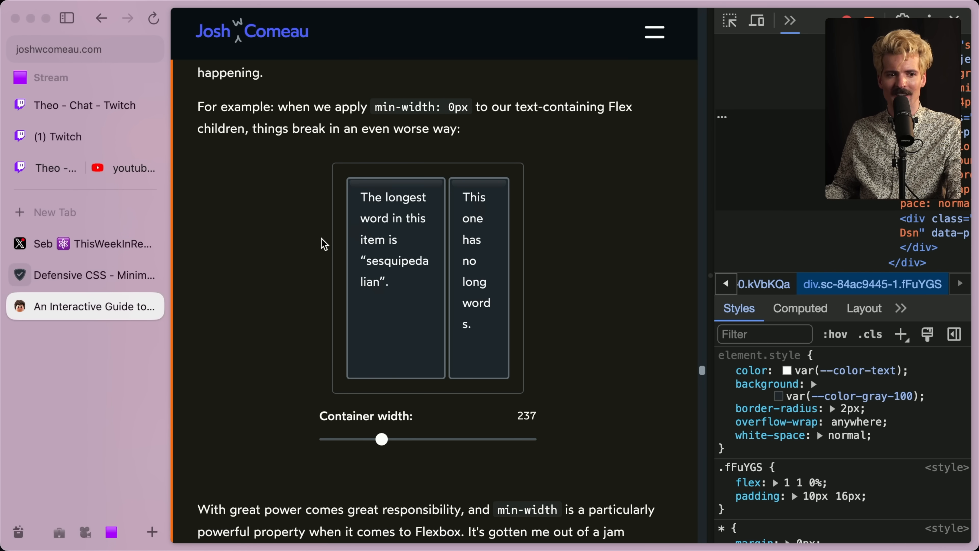
pyautogui.moveTo(381, 439); pyautogui.dragTo(375, 439)
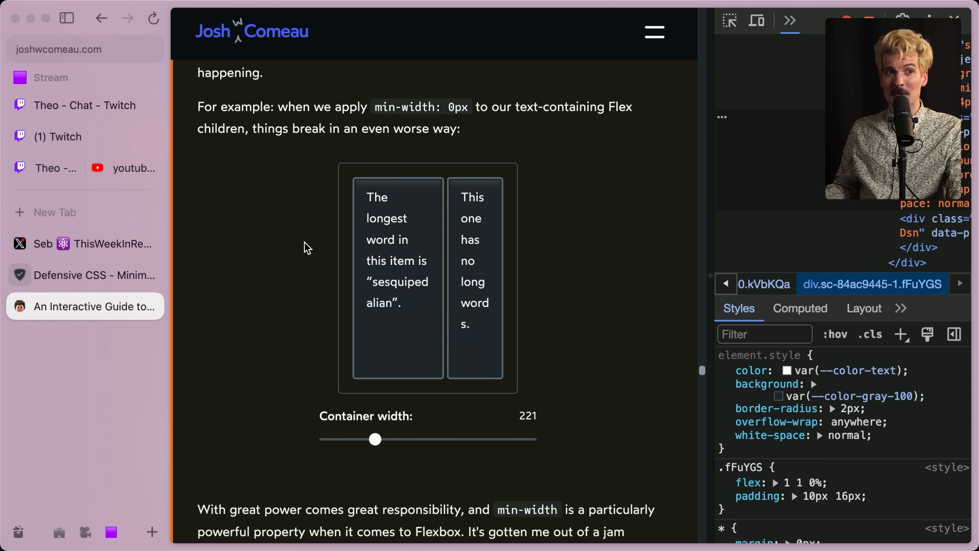
pyautogui.scroll(-3)
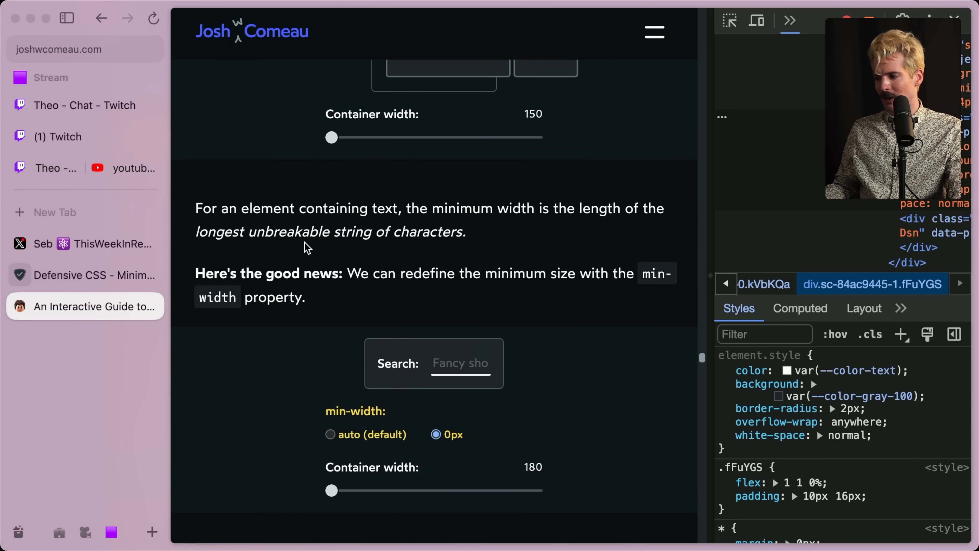
# - Widen the content-resizing demo container from 150 to 296 and highlight the short item's text
pyautogui.scroll(-3)
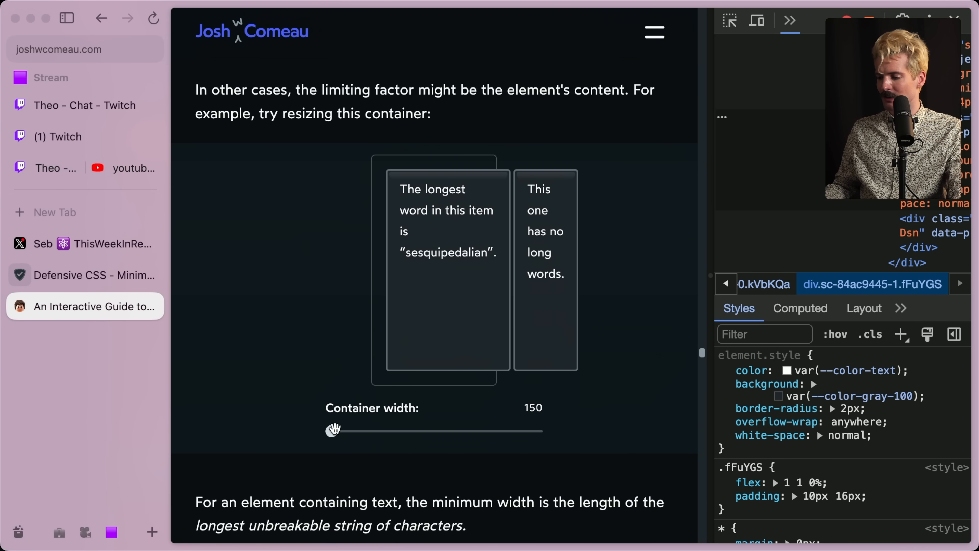
pyautogui.moveTo(333, 429); pyautogui.dragTo(399, 429)
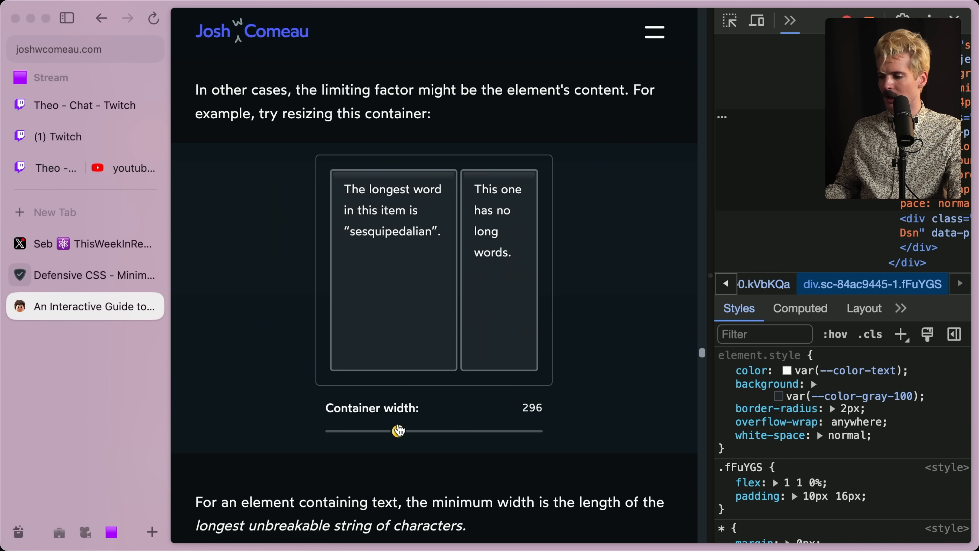
pyautogui.moveTo(472, 189); pyautogui.dragTo(511, 252)
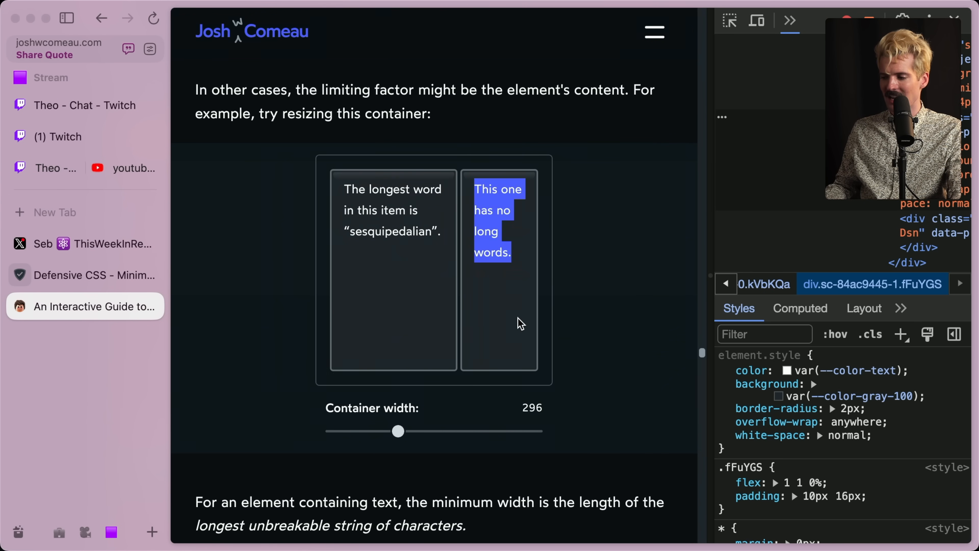
pyautogui.moveTo(398, 431); pyautogui.dragTo(360, 431)
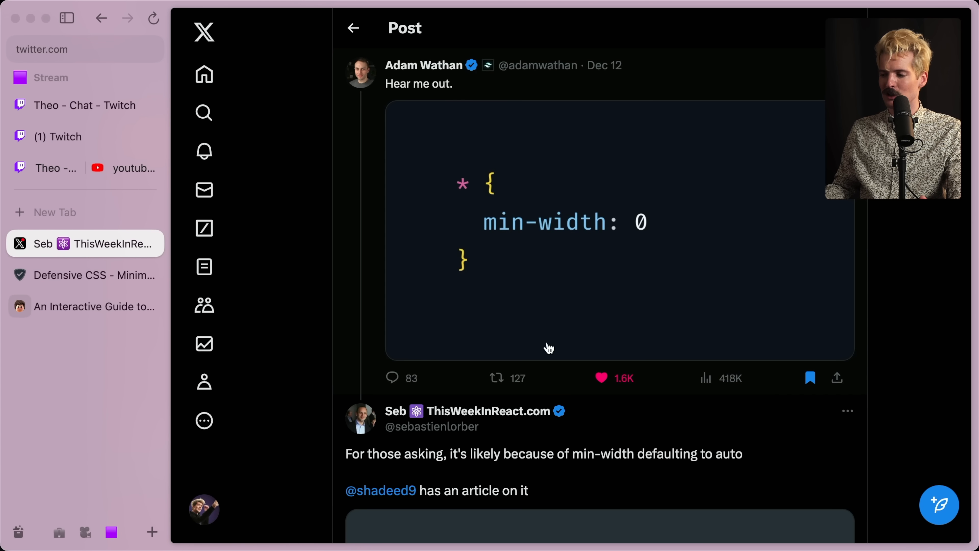
pyautogui.moveTo(330, 256)
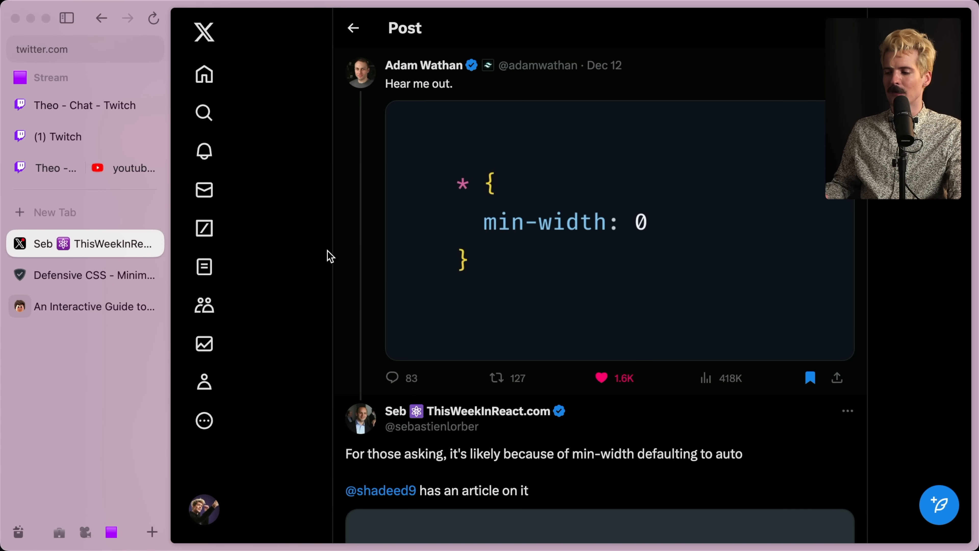